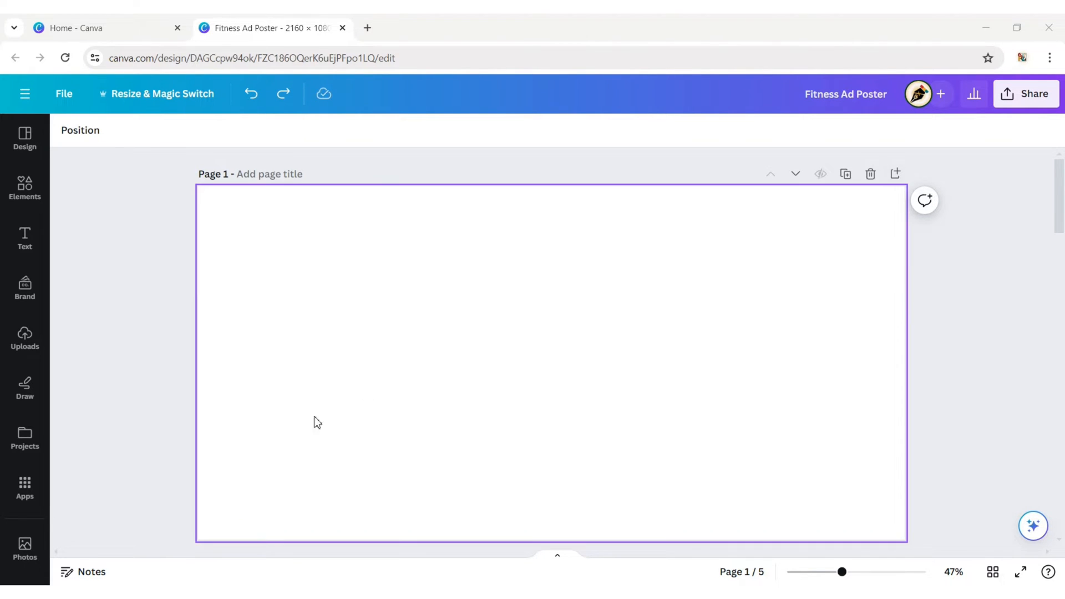
# Search Photos for 'gym' and set a kettlebell gym interior as the page background.
pyautogui.click(24, 544)
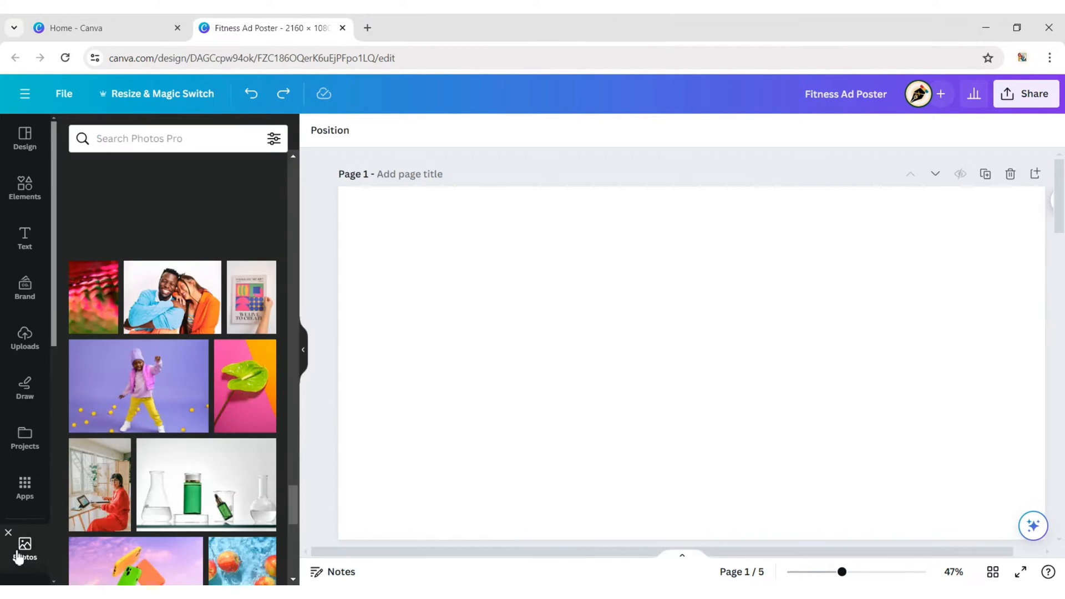
pyautogui.write('gy')
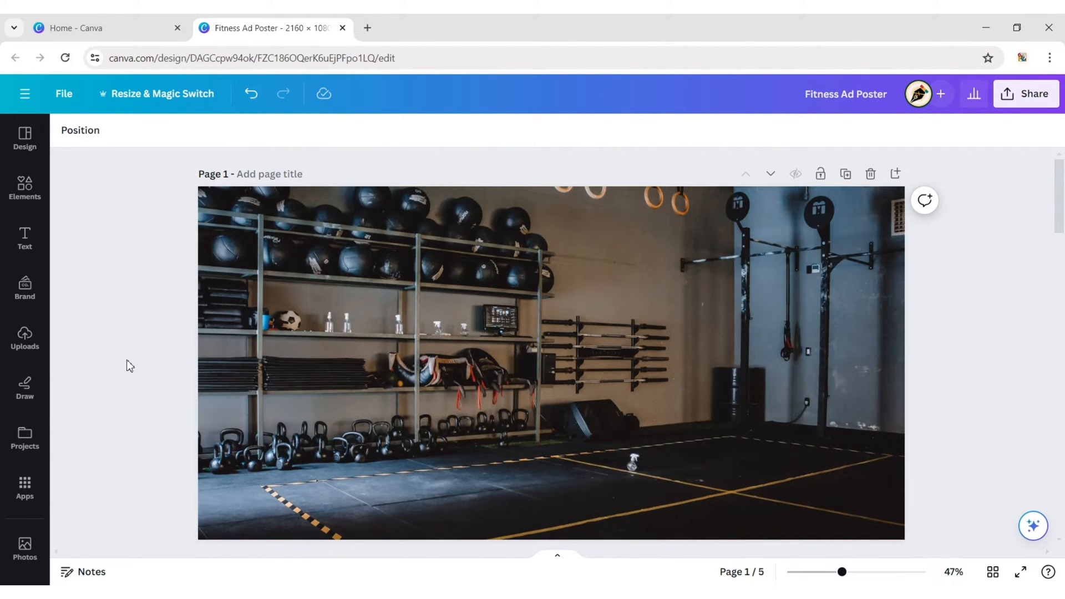
# Search photos for 'male gym model' and add the shouting man lifting dumbbells.
pyautogui.click(23, 548)
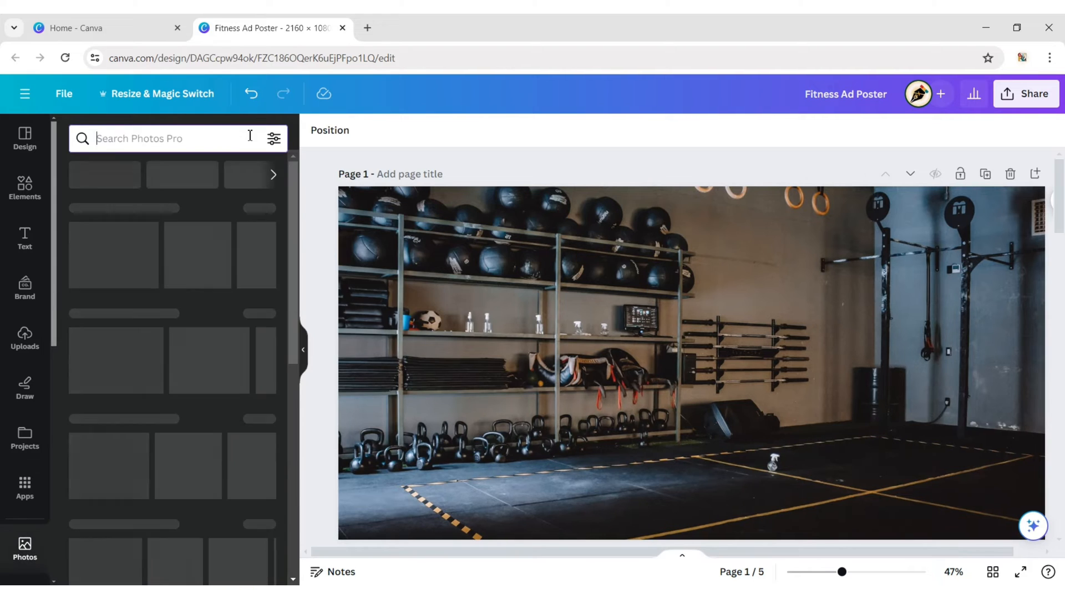
pyautogui.write('male gym model')
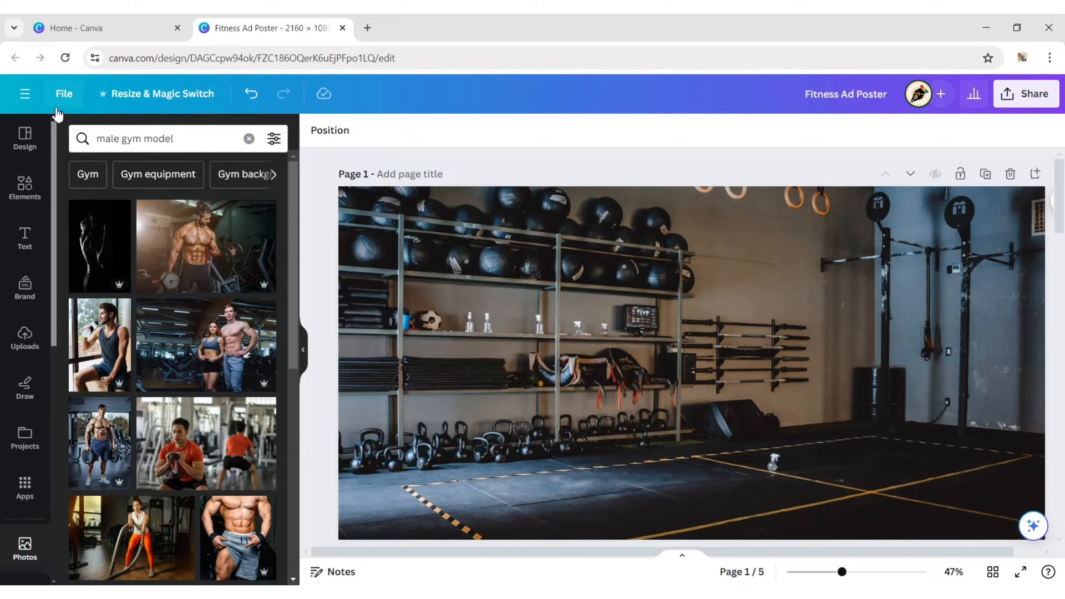
pyautogui.scroll(-3)
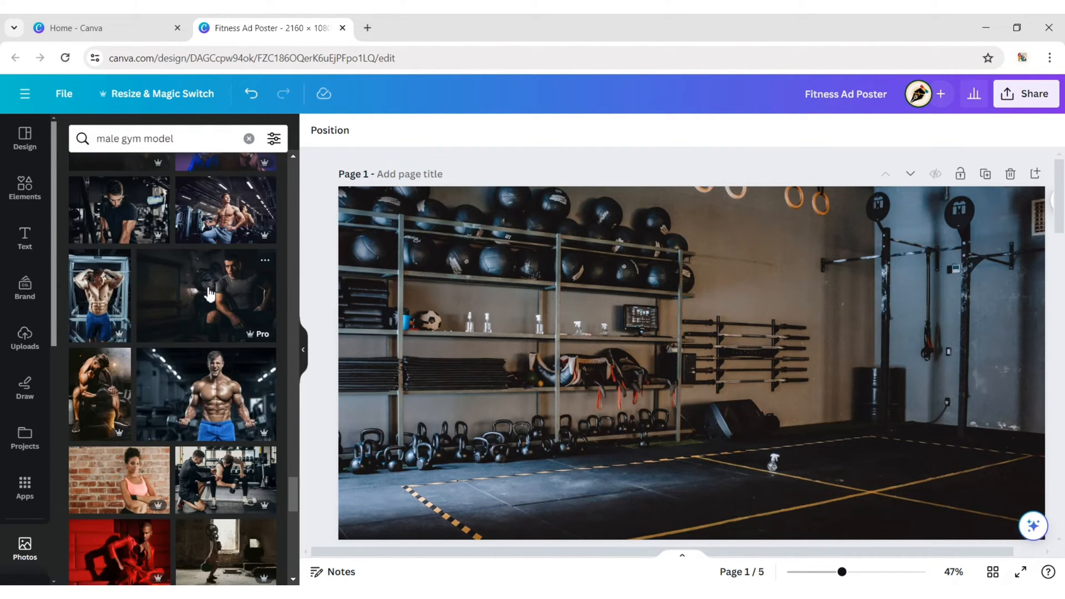
pyautogui.click(206, 394)
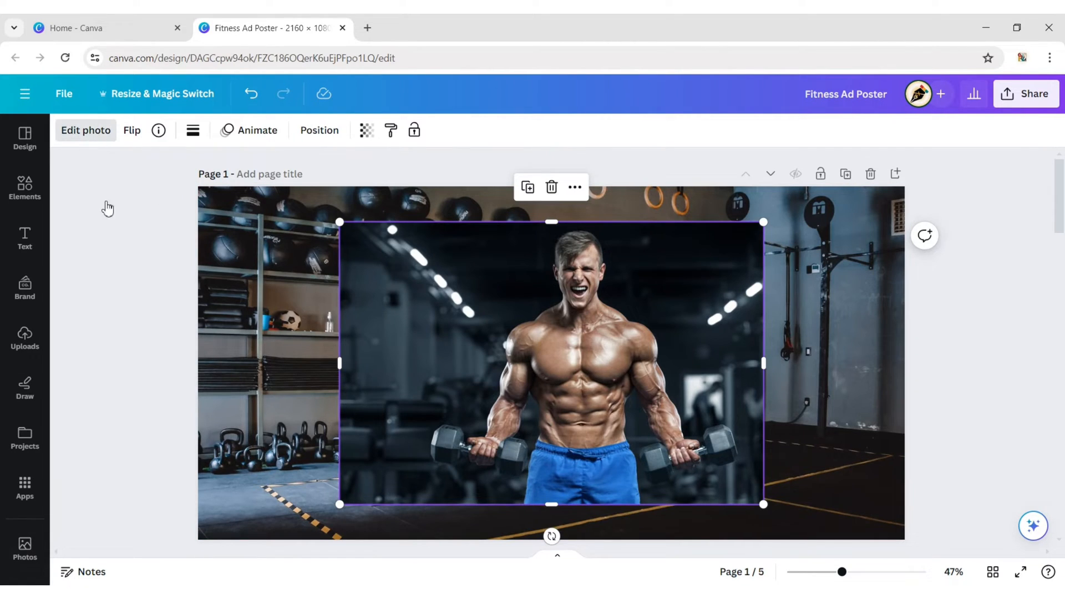
# Remove the man's photo background with BG Remover, then move him left and enlarge him.
pyautogui.click(85, 130)
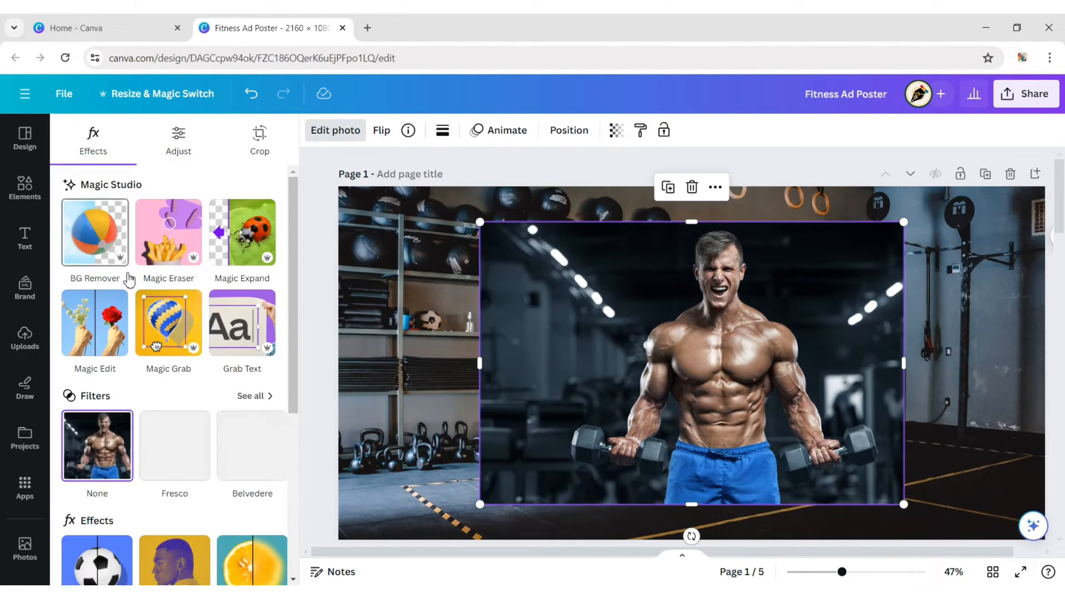
pyautogui.click(94, 233)
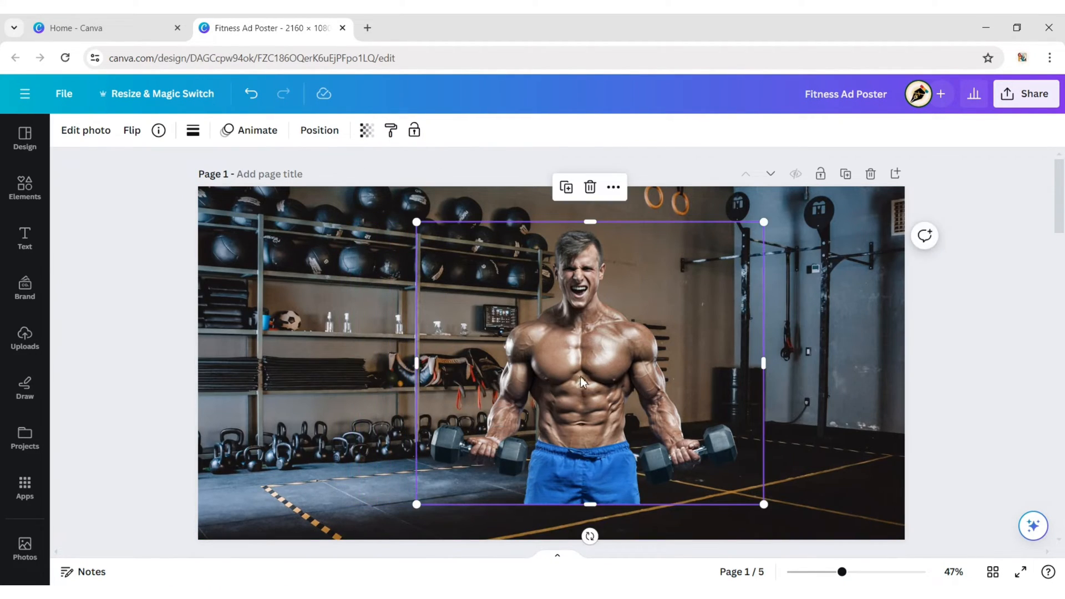
pyautogui.moveTo(584, 381); pyautogui.dragTo(353, 371)
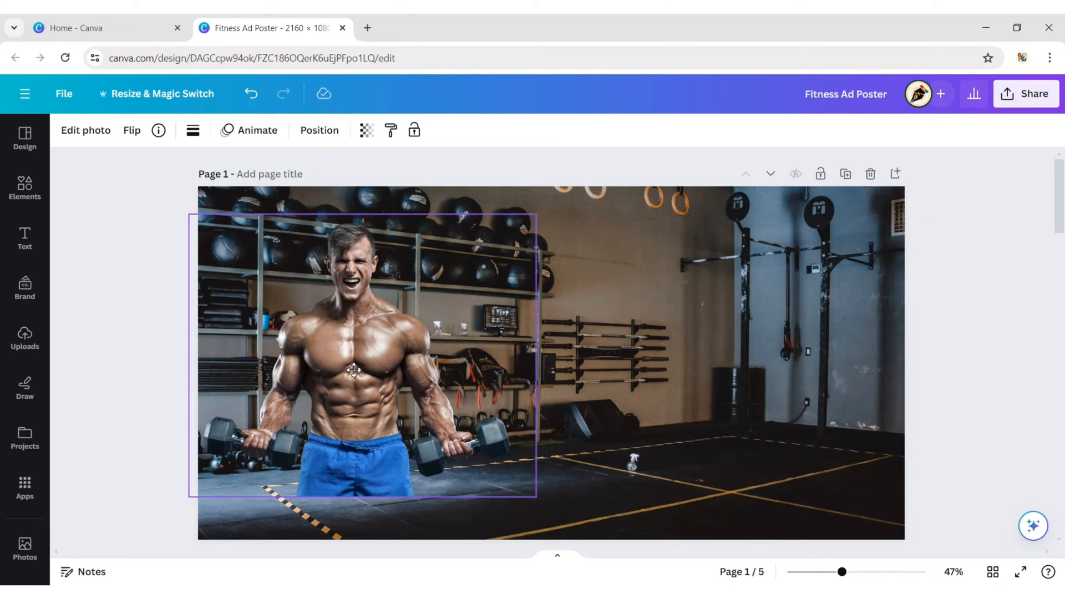
pyautogui.click(354, 372)
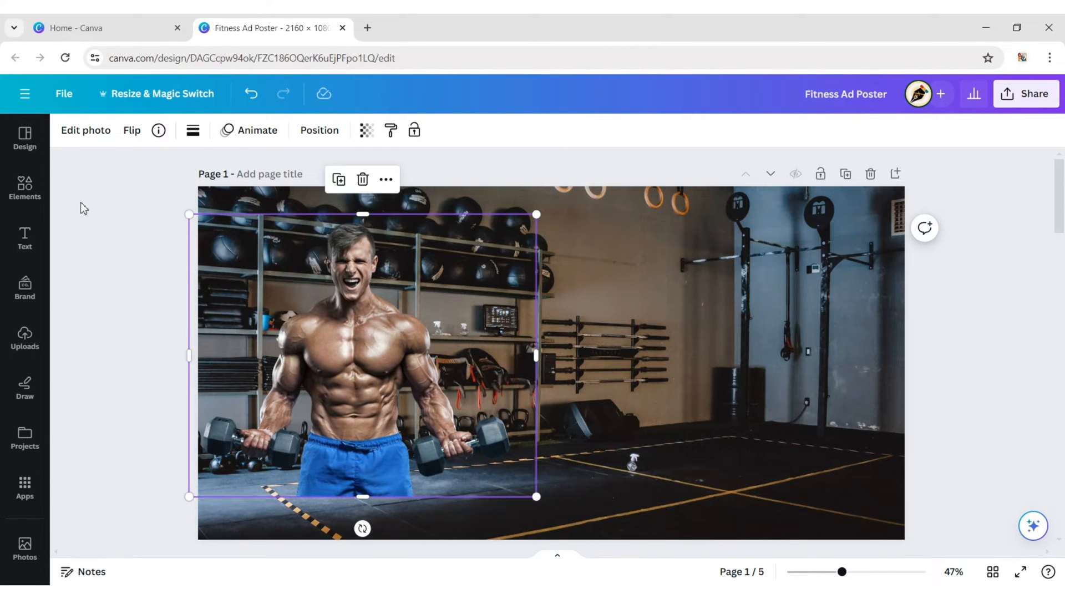
pyautogui.moveTo(536, 496); pyautogui.dragTo(576, 527)
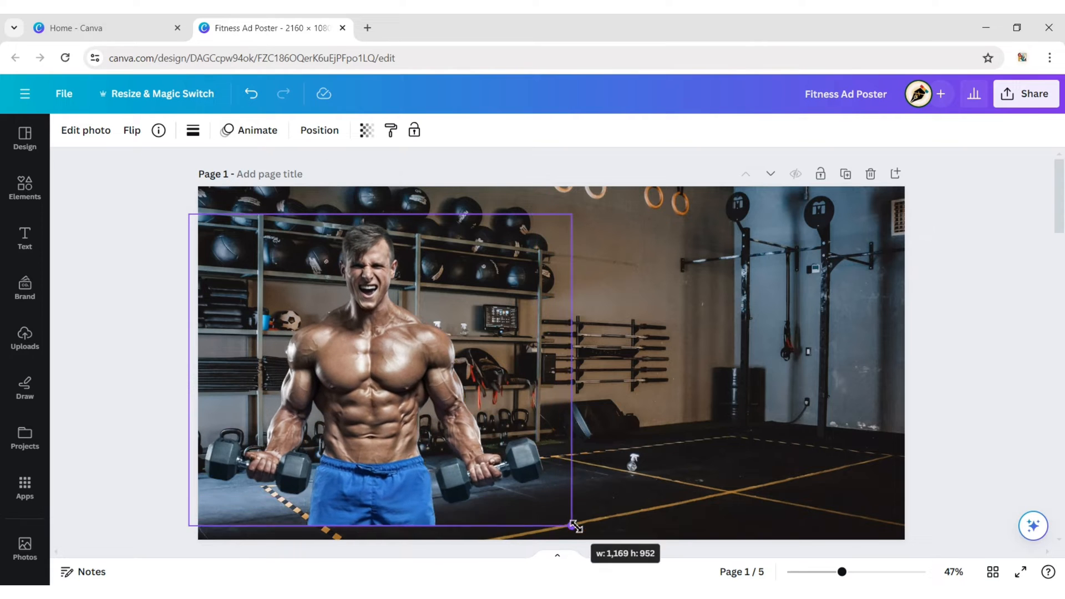
pyautogui.moveTo(575, 527); pyautogui.dragTo(588, 540)
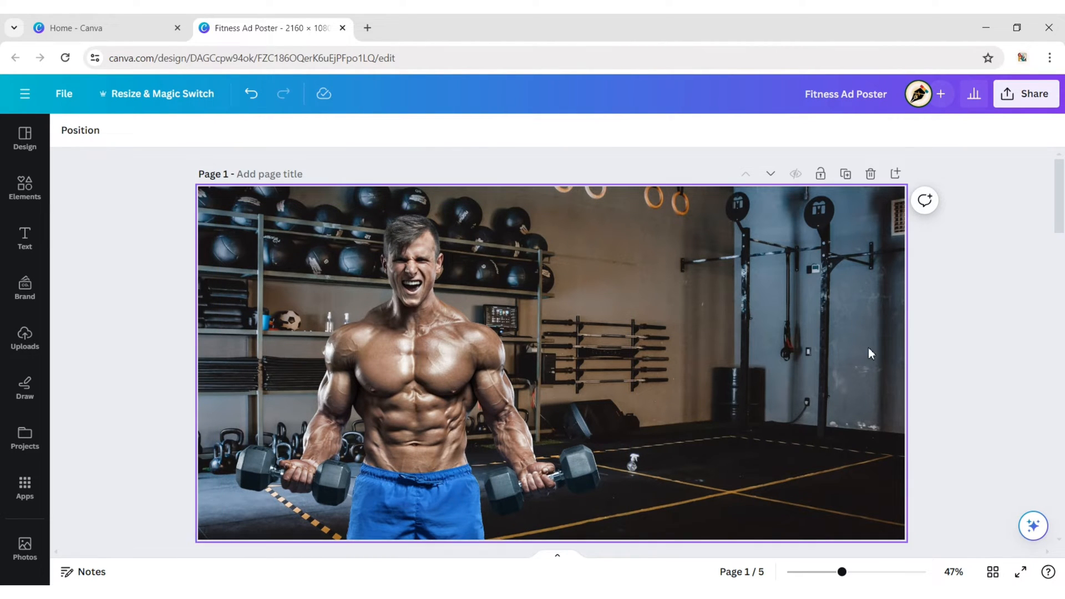
# Search Elements for 'whispy cloud' and place the white cloud along the left edge.
pyautogui.click(24, 189)
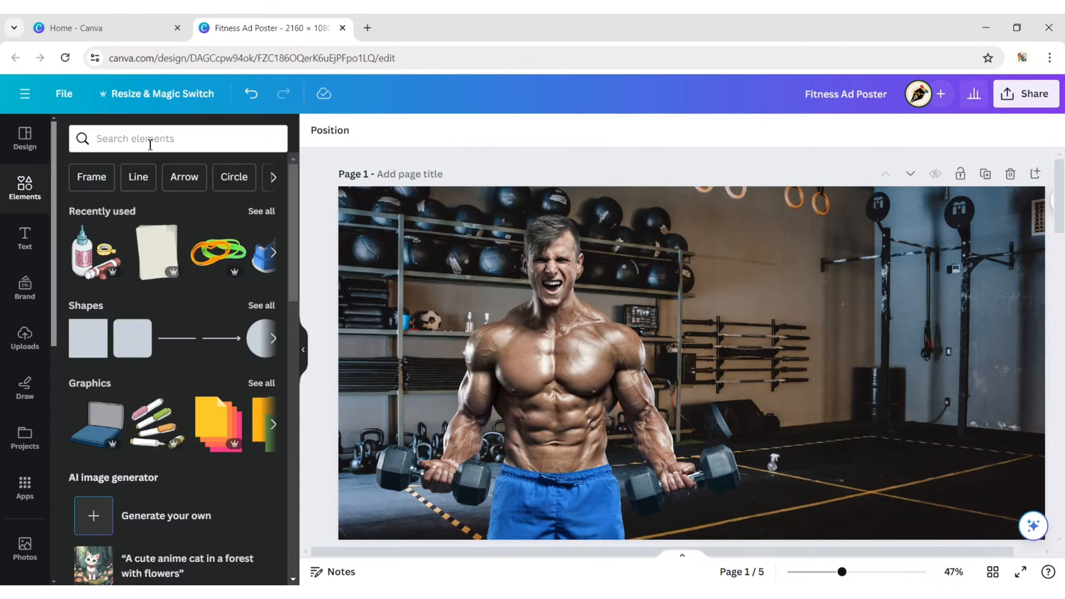
pyautogui.write('whispy cloud')
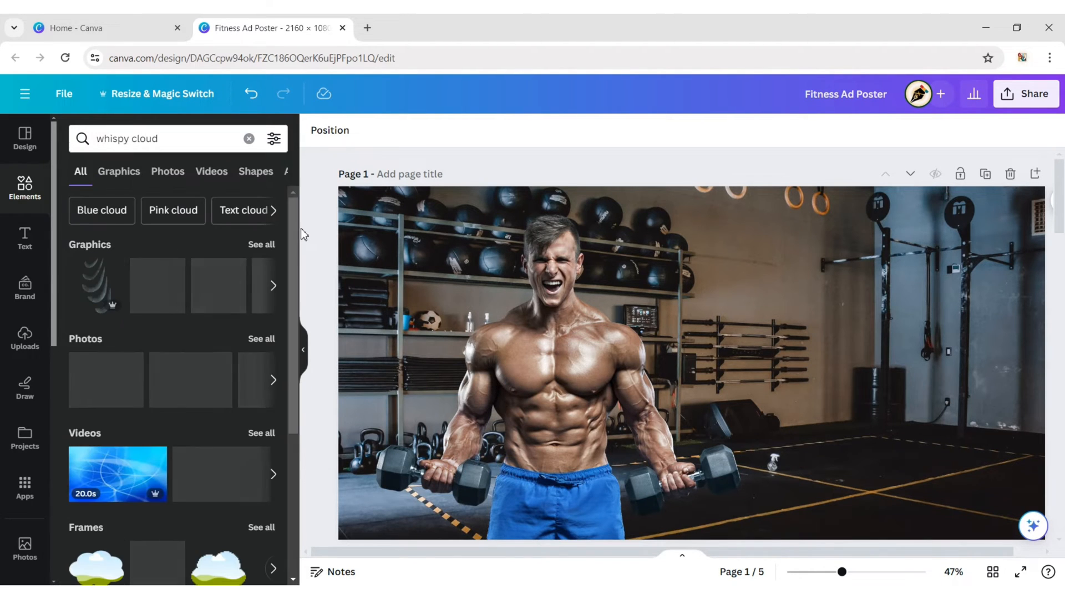
pyautogui.click(119, 172)
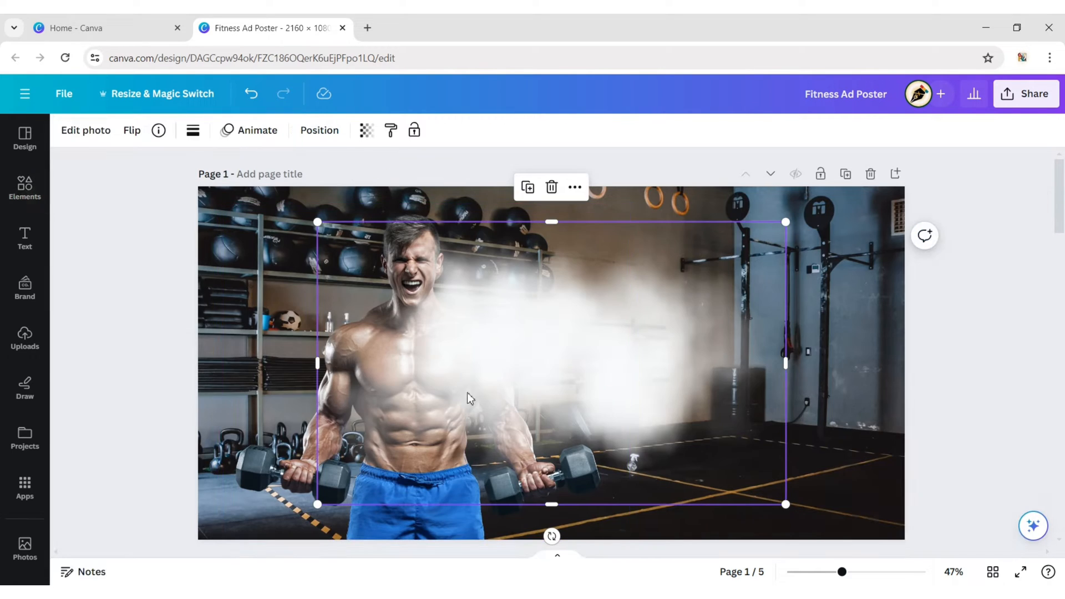
pyautogui.moveTo(551, 536); pyautogui.dragTo(696, 304)
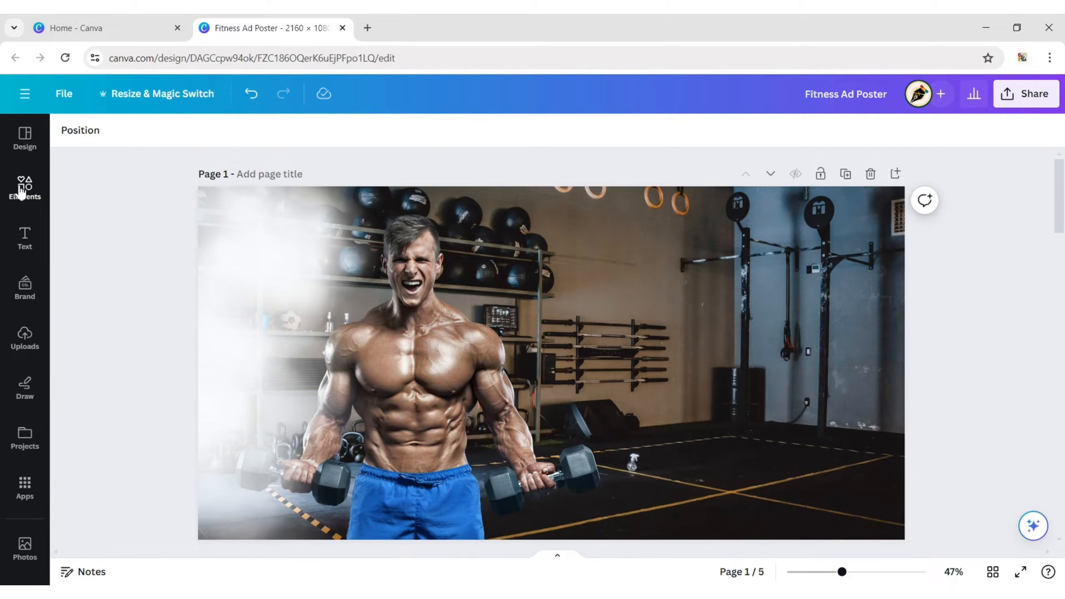
# Add a gradient graphic, stretch it over the right half, and colour it black.
pyautogui.click(24, 188)
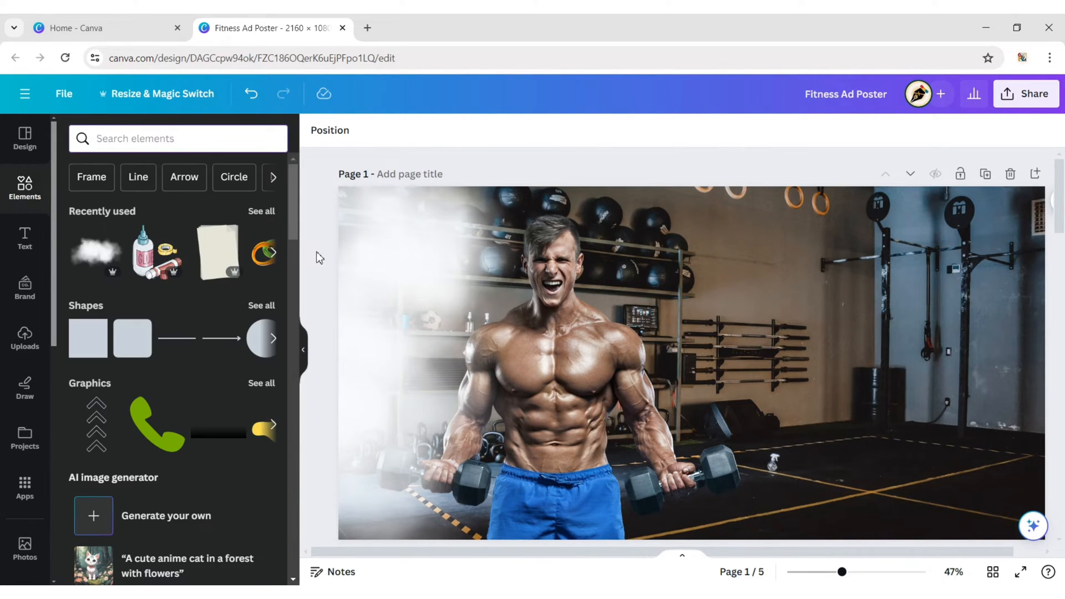
pyautogui.write('gradient')
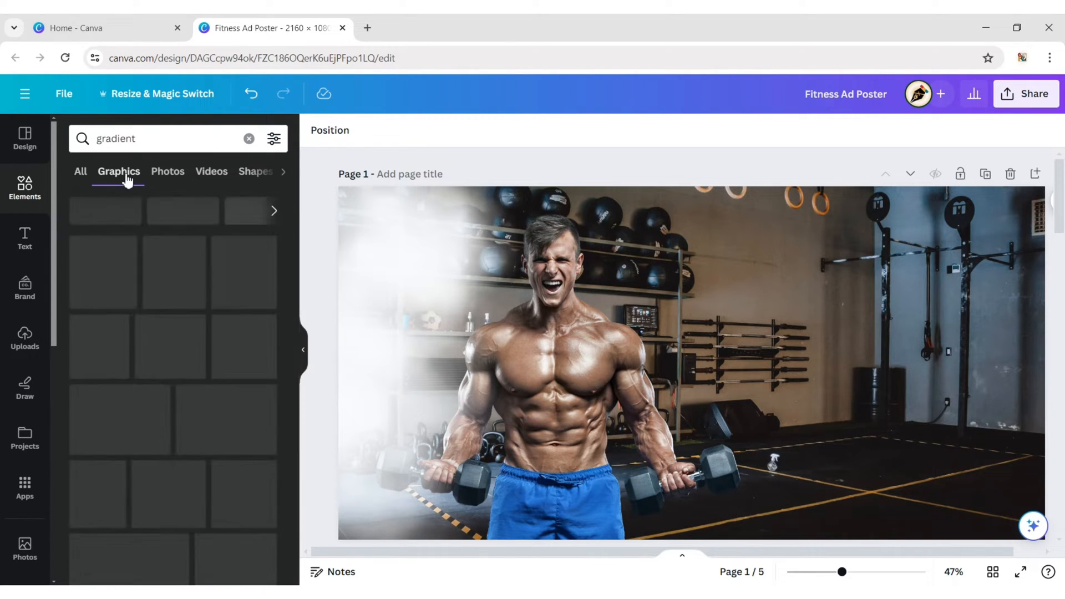
pyautogui.click(551, 365)
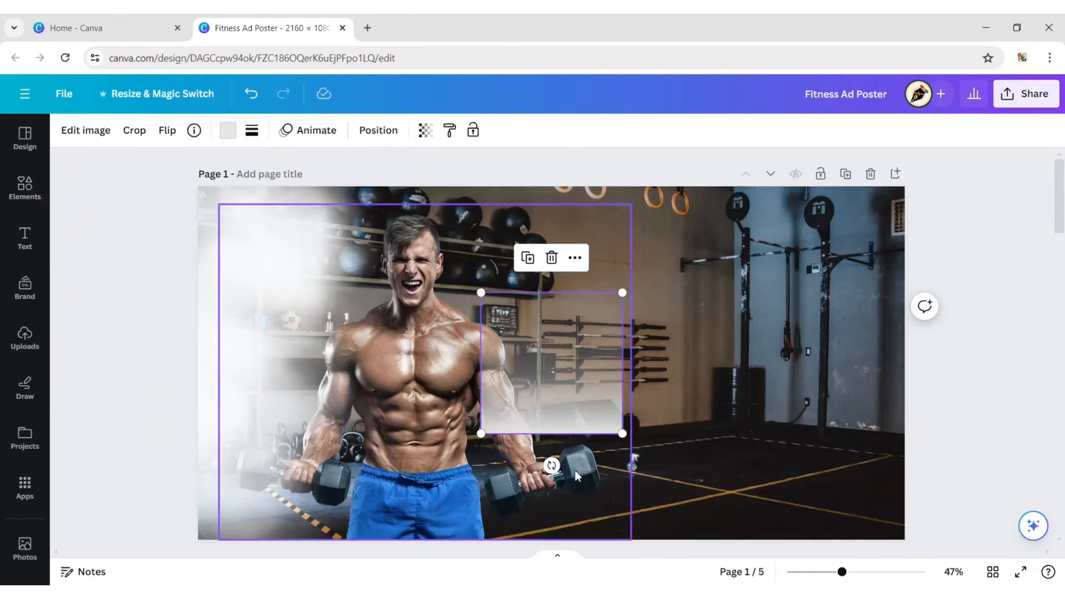
pyautogui.moveTo(551, 466); pyautogui.dragTo(668, 363)
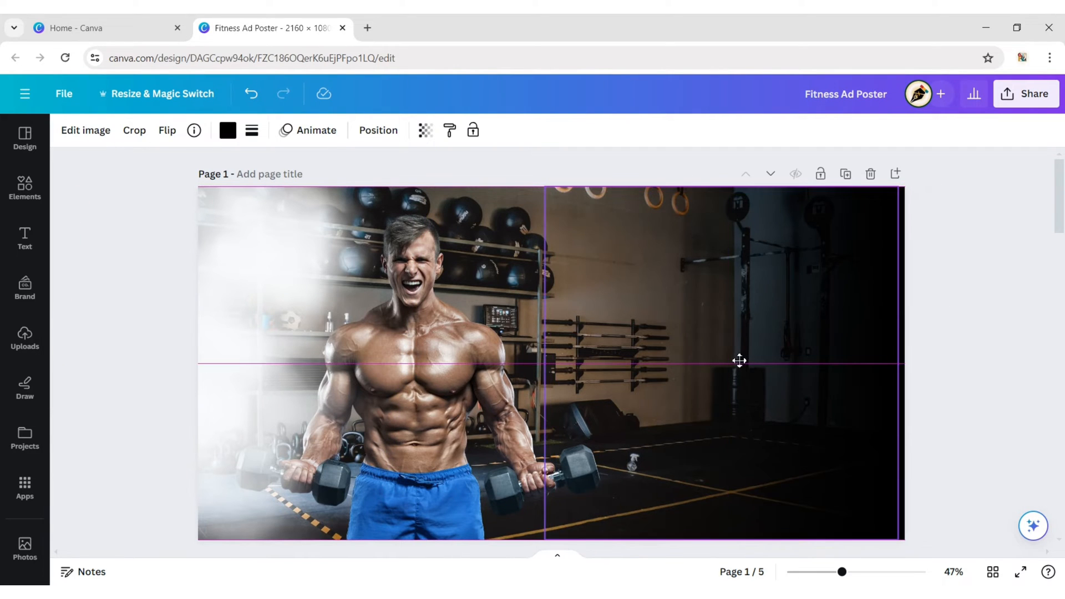
pyautogui.click(378, 130)
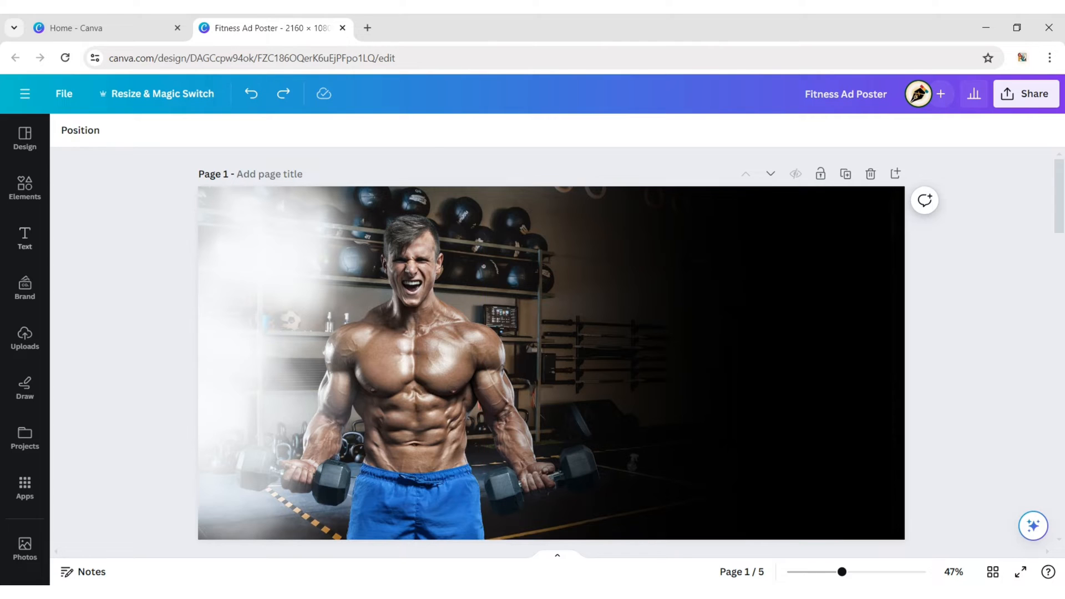
# Add a 'Raise The Fitness' heading in uppercase Anton, size 125, placed top-right.
pyautogui.click(25, 237)
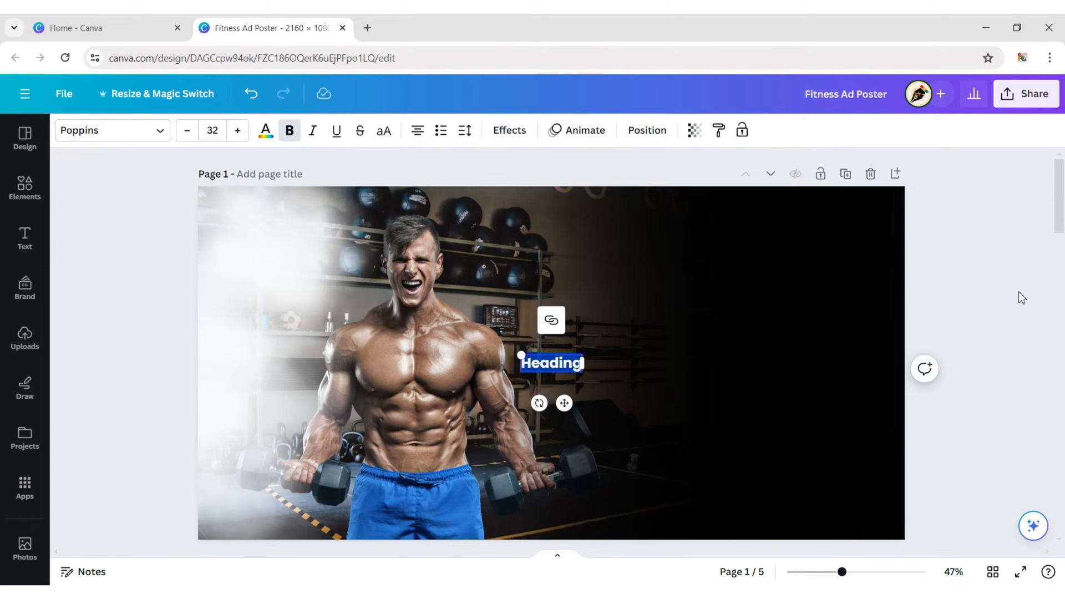
pyautogui.write('Raise The')
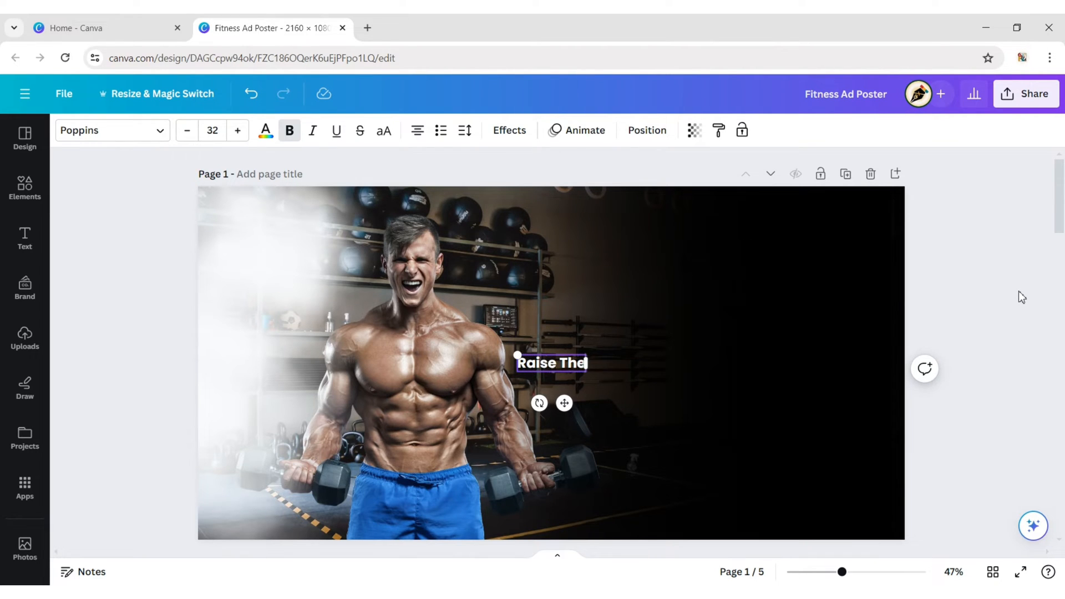
pyautogui.write('Fitness')
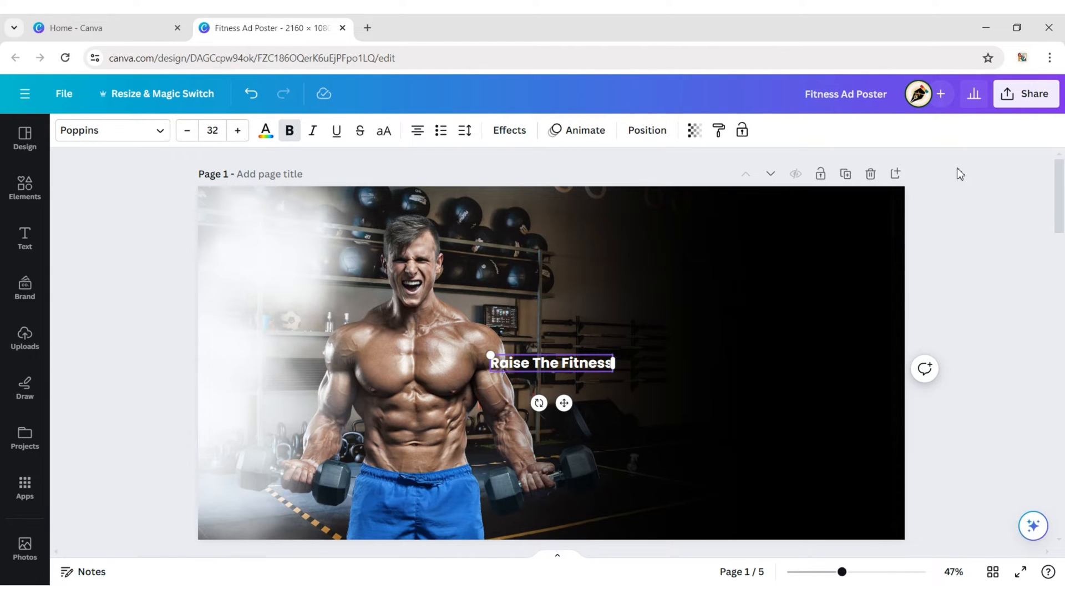
pyautogui.click(111, 130)
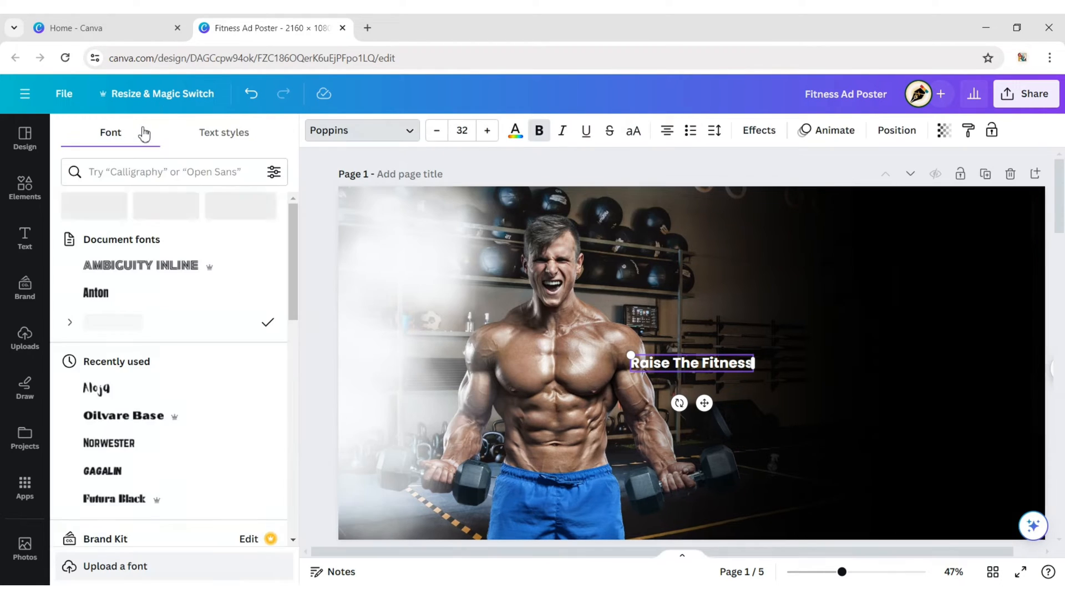
pyautogui.click(96, 293)
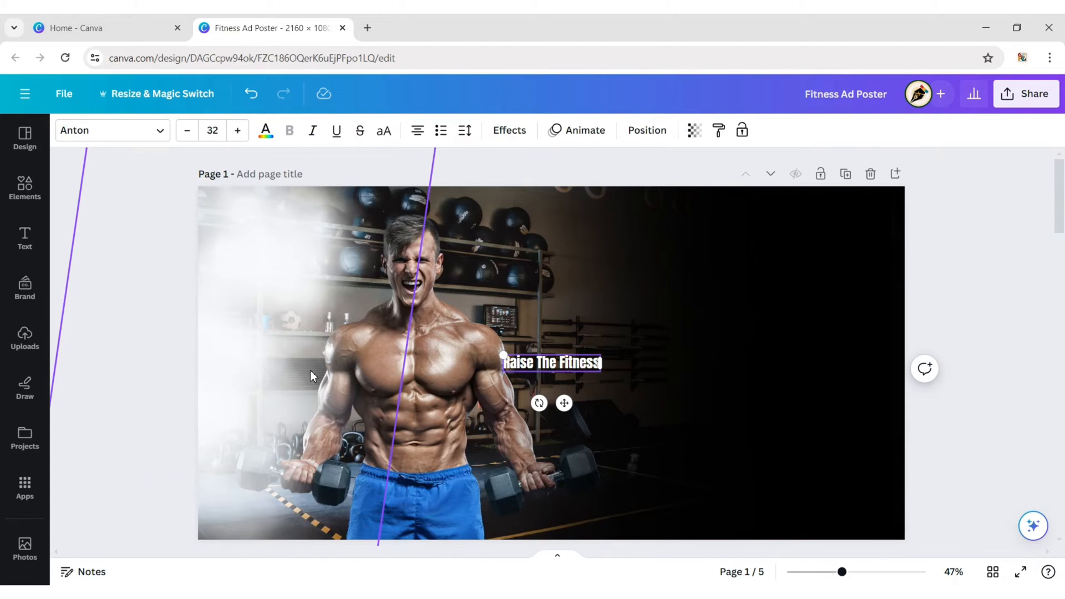
pyautogui.click(384, 131)
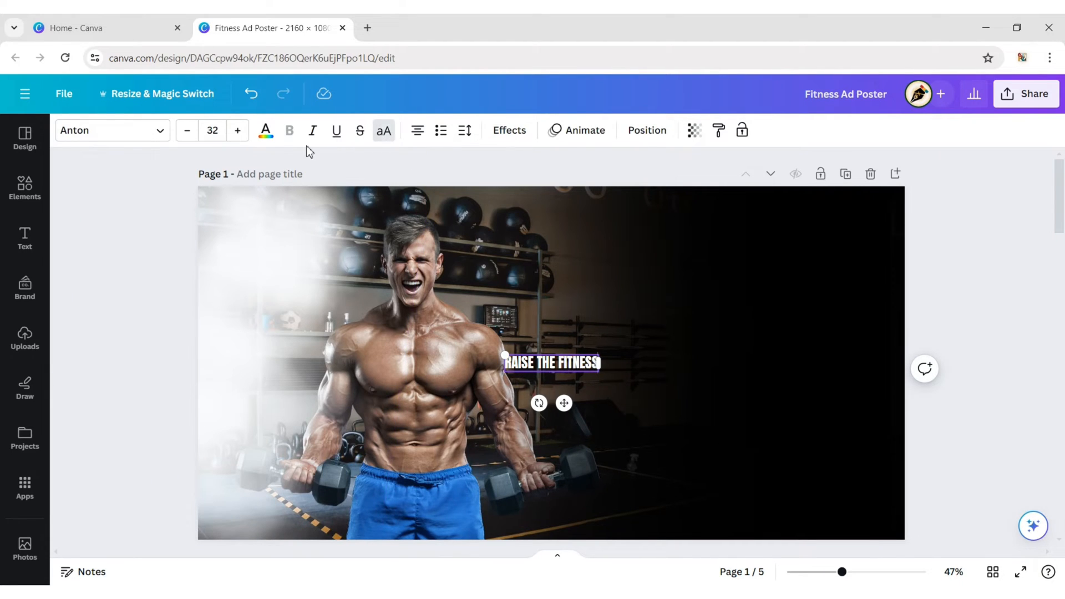
pyautogui.click(212, 131)
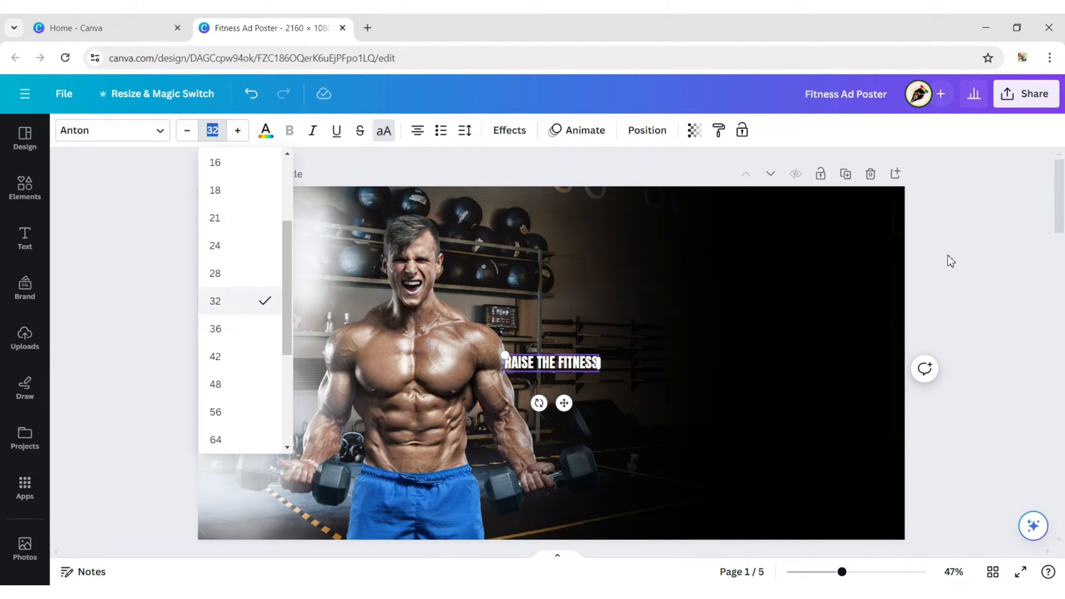
pyautogui.write('125')
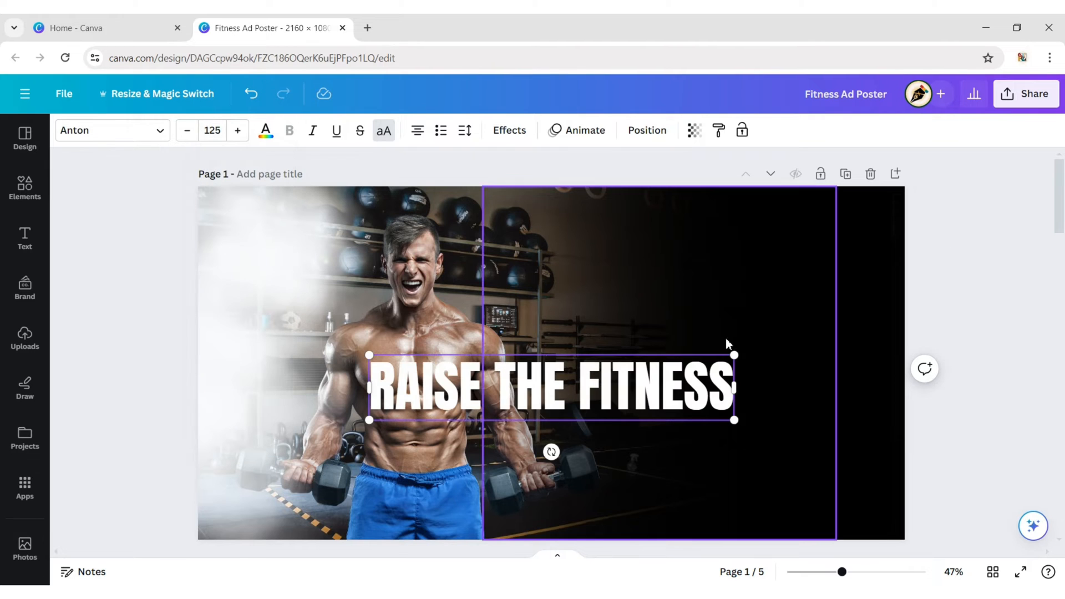
pyautogui.moveTo(550, 388); pyautogui.dragTo(696, 306)
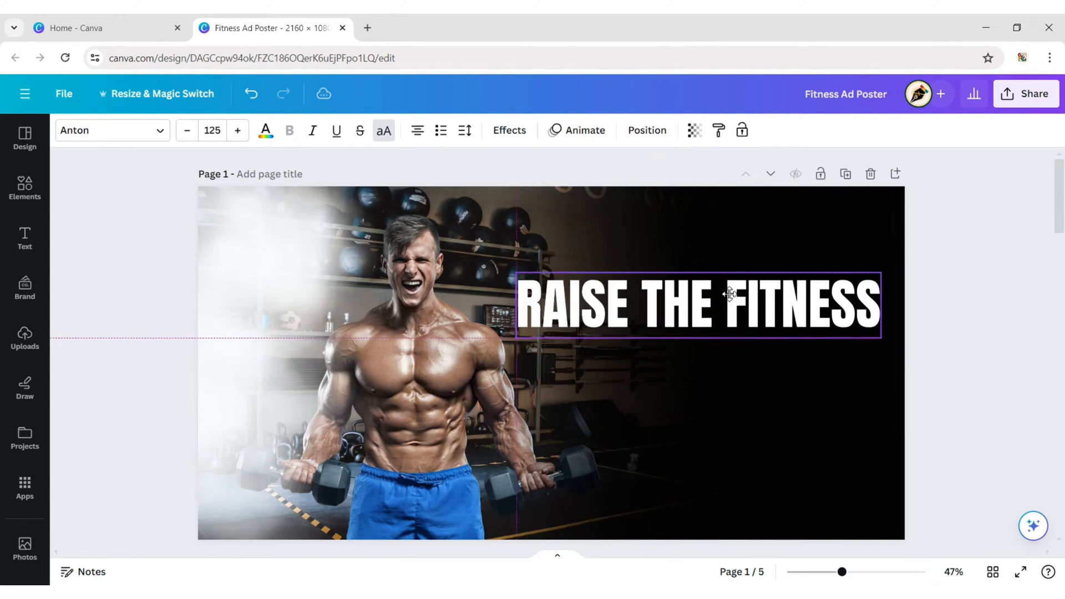
pyautogui.moveTo(730, 303); pyautogui.dragTo(700, 291)
pyautogui.write('J')
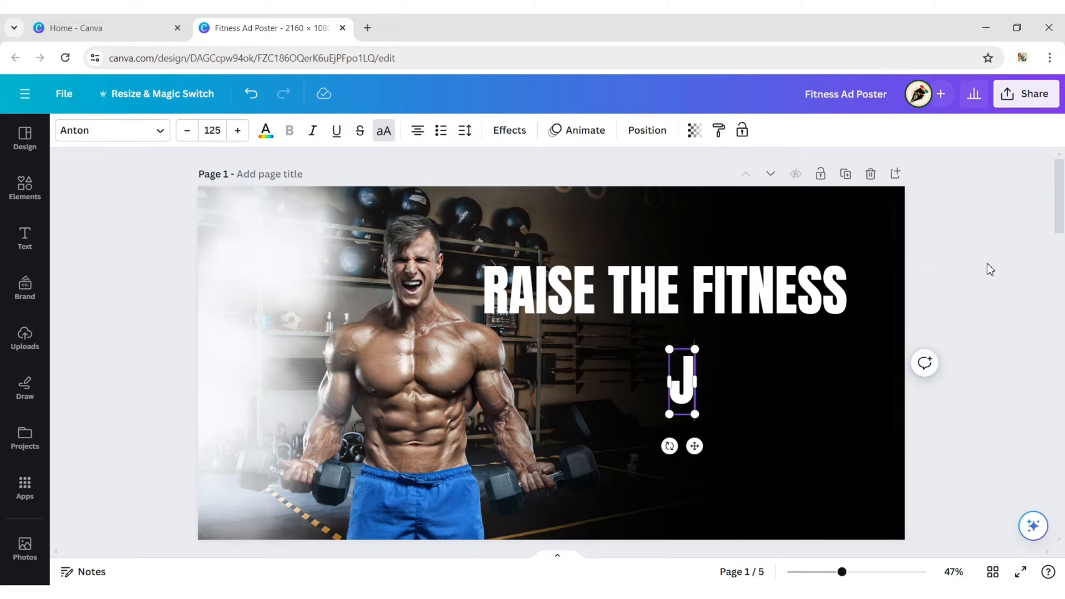
# Type 'JOIN NOW' at size 95 in yellow and place it under the headline.
pyautogui.write('OIN NO')
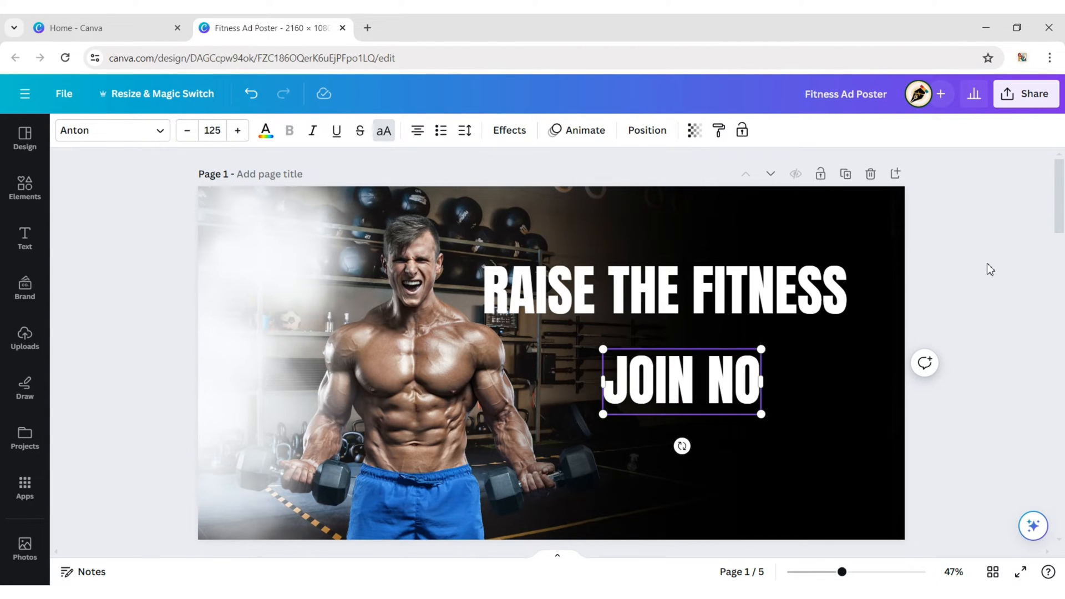
pyautogui.click(212, 131)
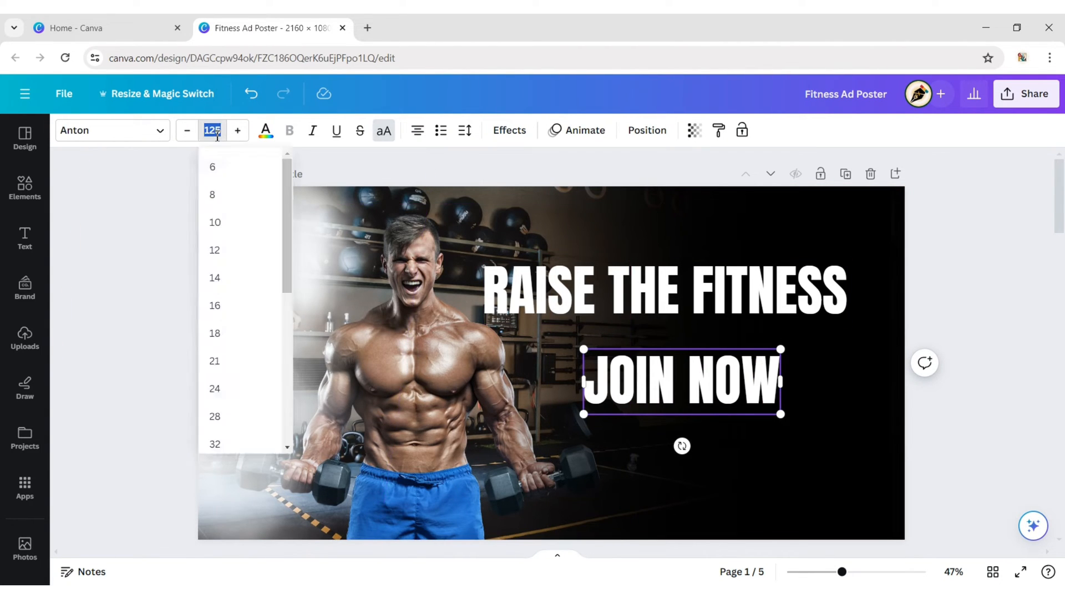
pyautogui.moveTo(981, 234)
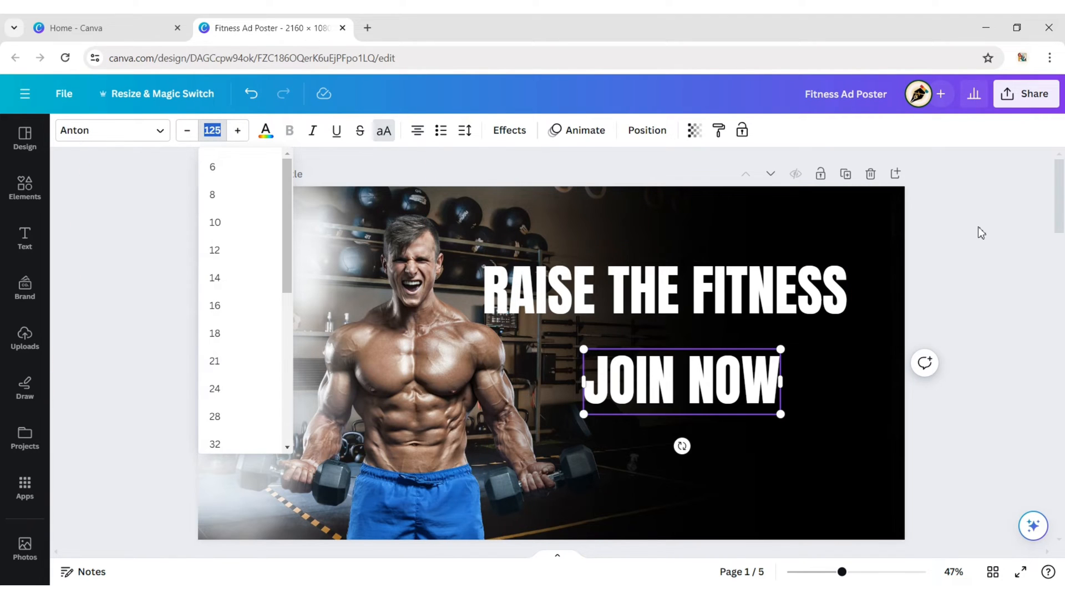
pyautogui.write('9')
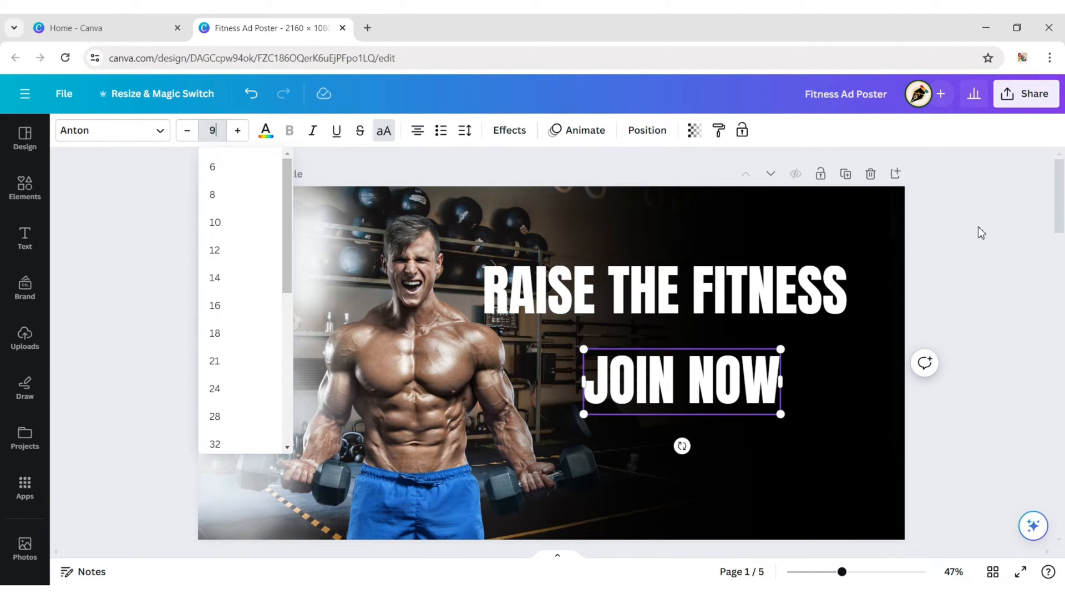
pyautogui.write('95')
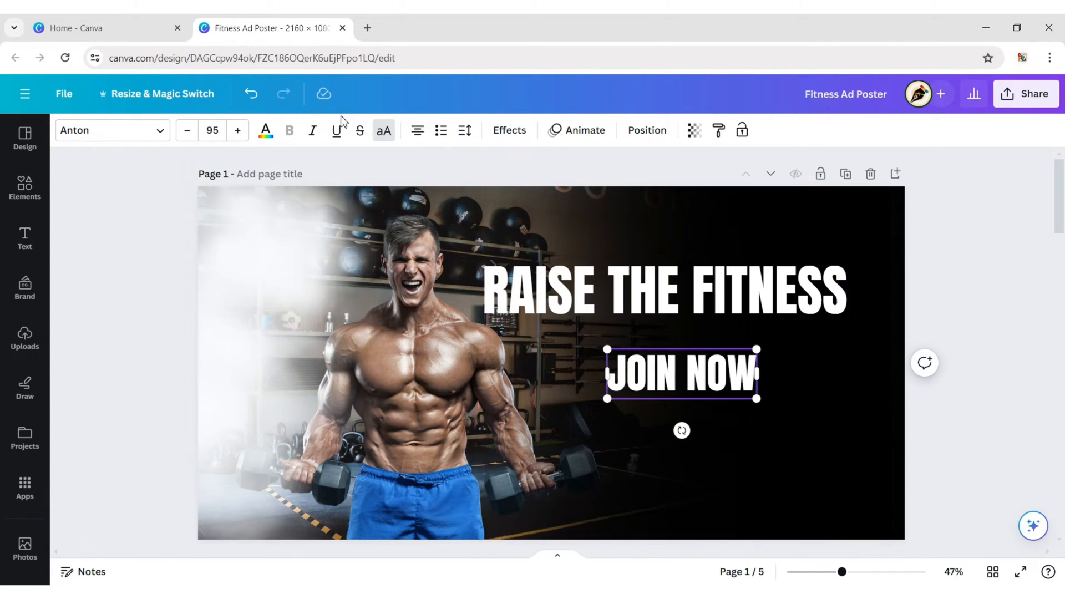
pyautogui.click(265, 131)
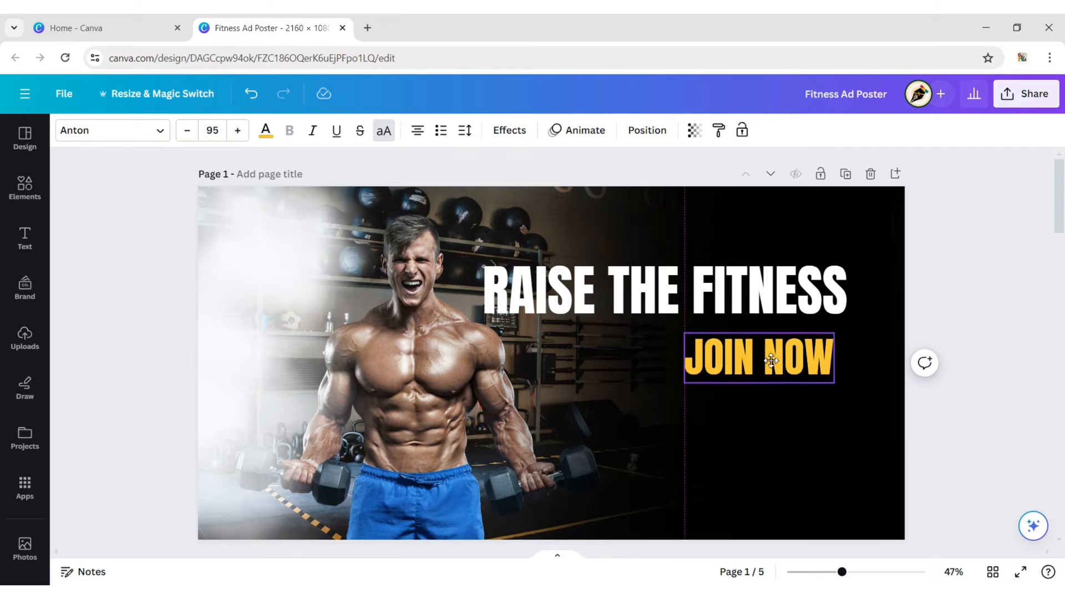
pyautogui.moveTo(760, 359); pyautogui.dragTo(767, 350)
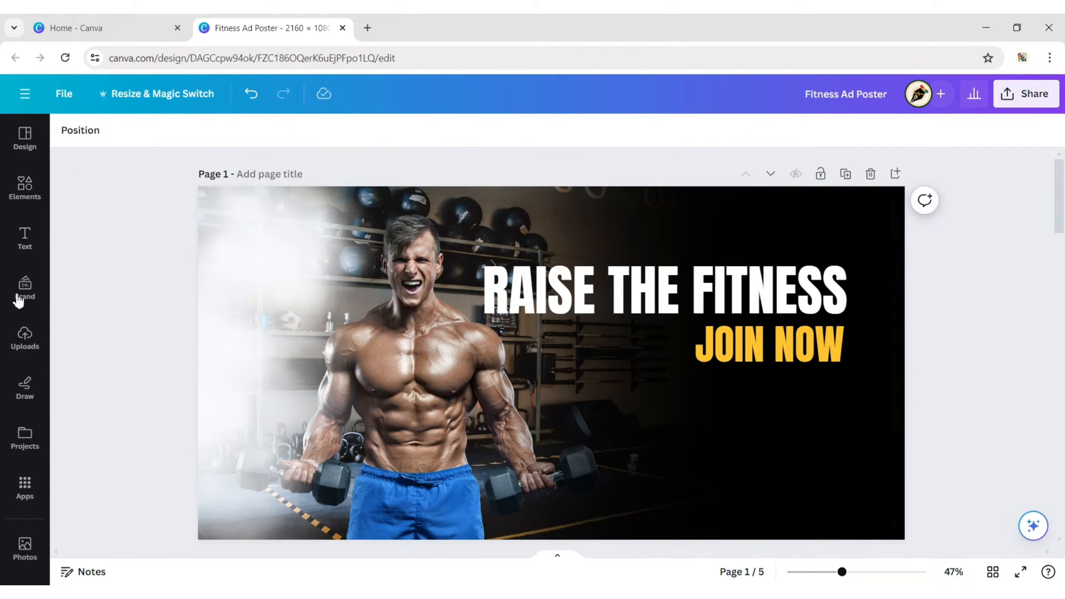
# Search Elements for 'gym' and place a blue dumbbell graphic above the headline.
pyautogui.click(25, 187)
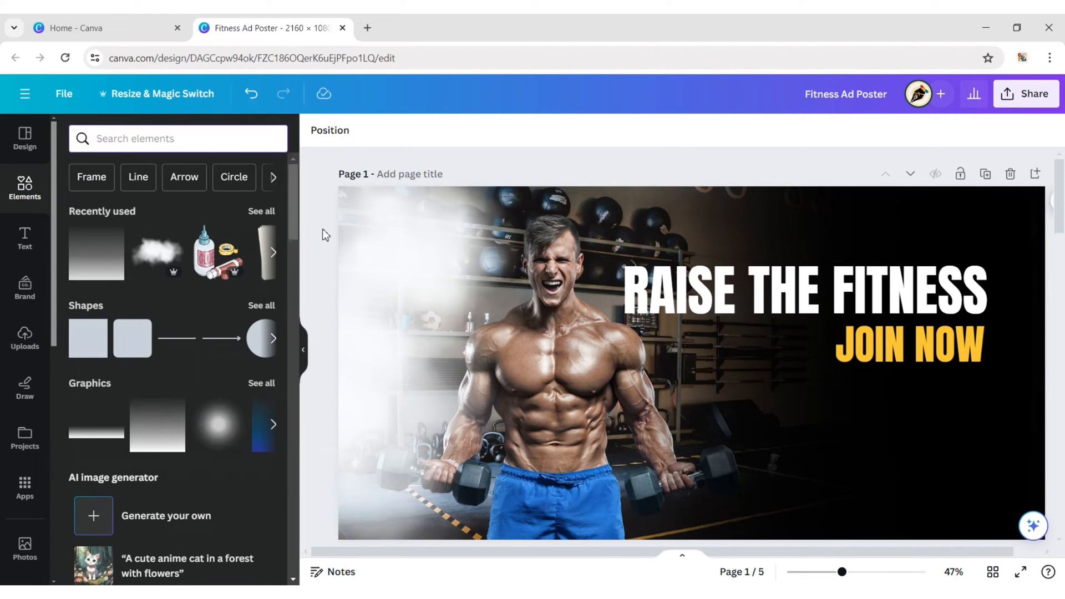
pyautogui.write('gym')
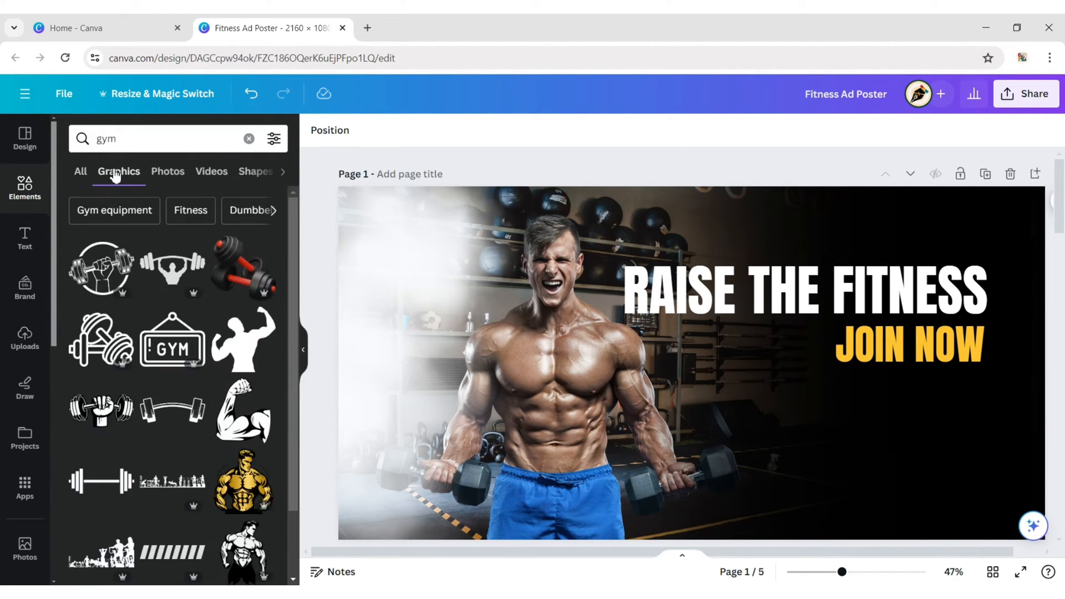
pyautogui.scroll(-3)
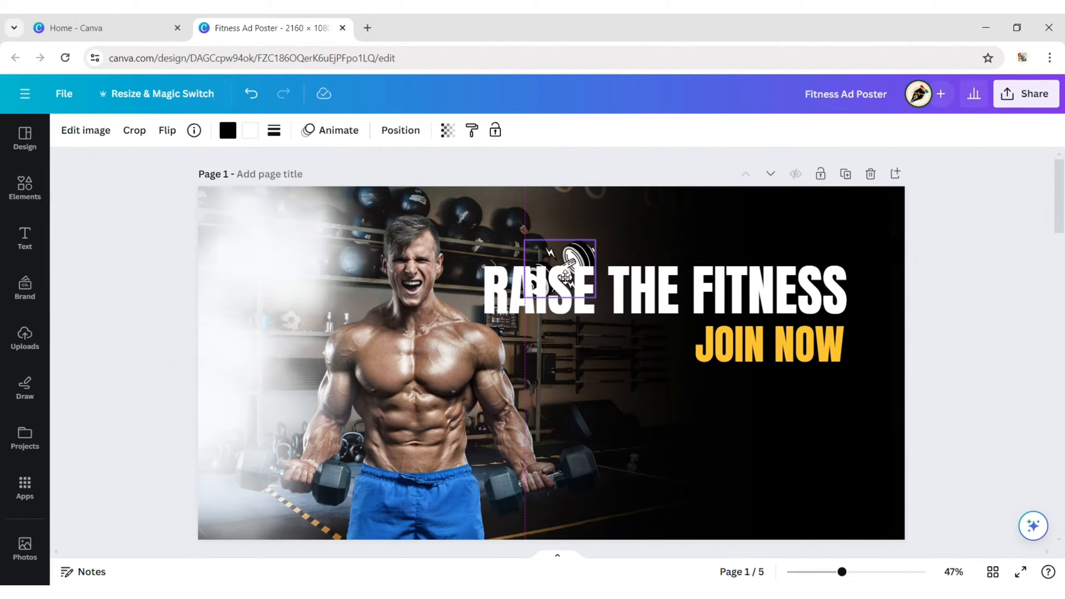
pyautogui.moveTo(557, 268); pyautogui.dragTo(624, 229)
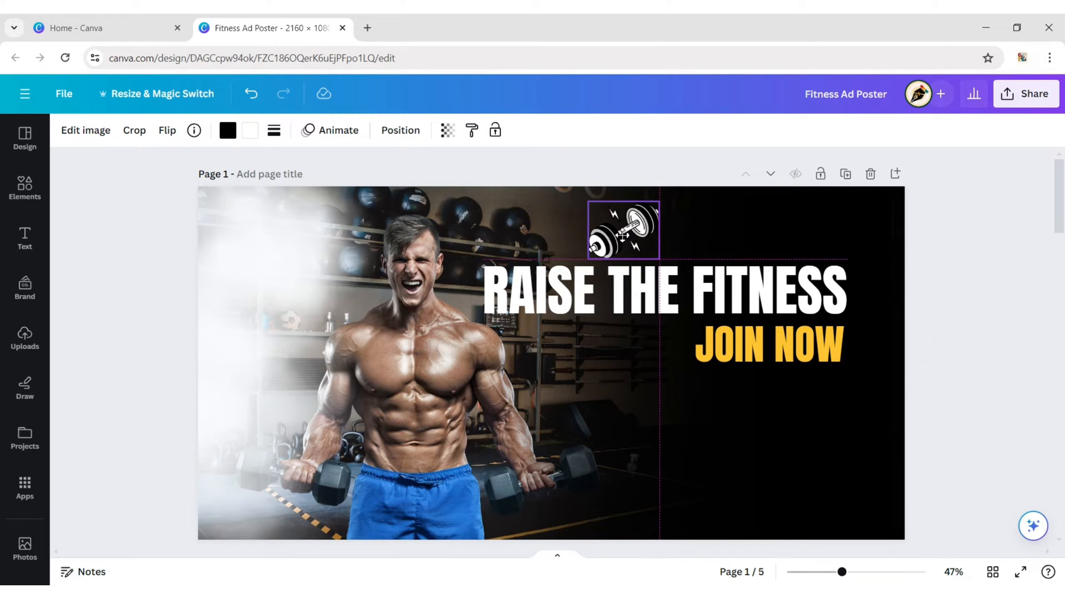
pyautogui.moveTo(623, 229); pyautogui.dragTo(618, 218)
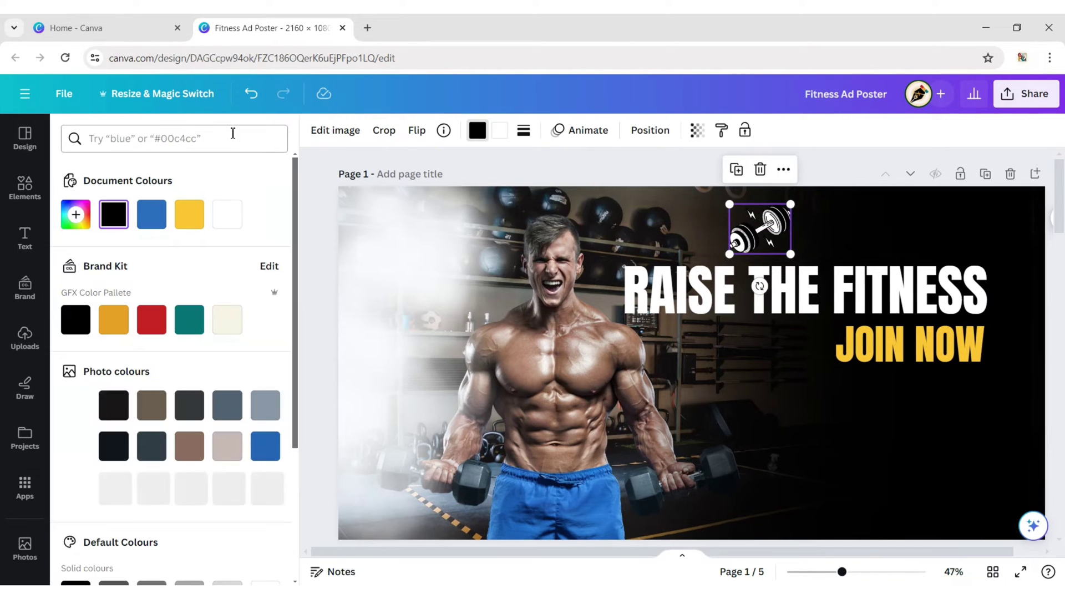
pyautogui.click(151, 214)
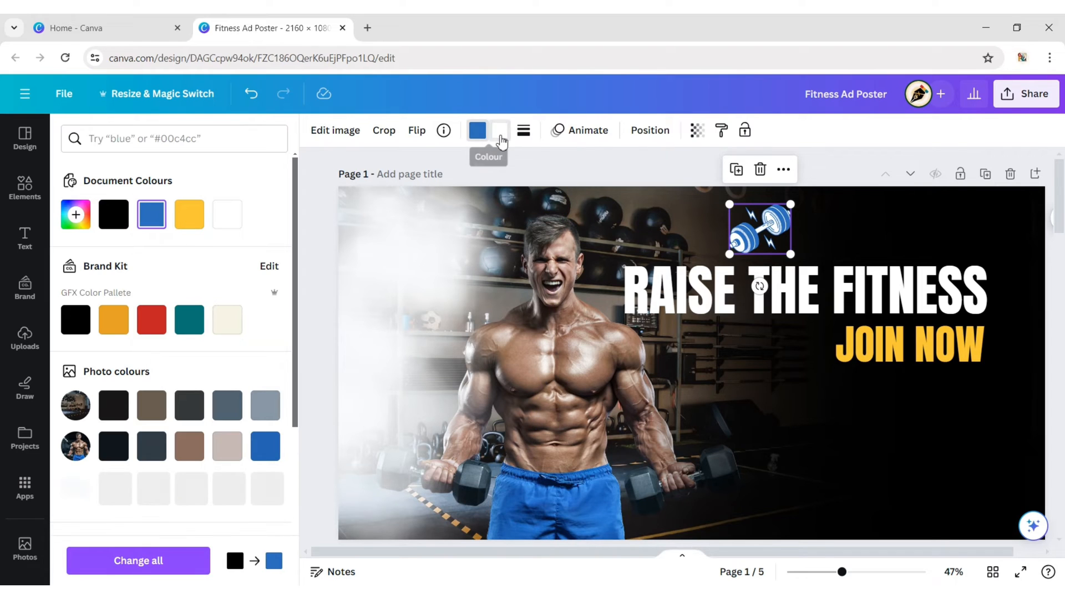
pyautogui.click(113, 214)
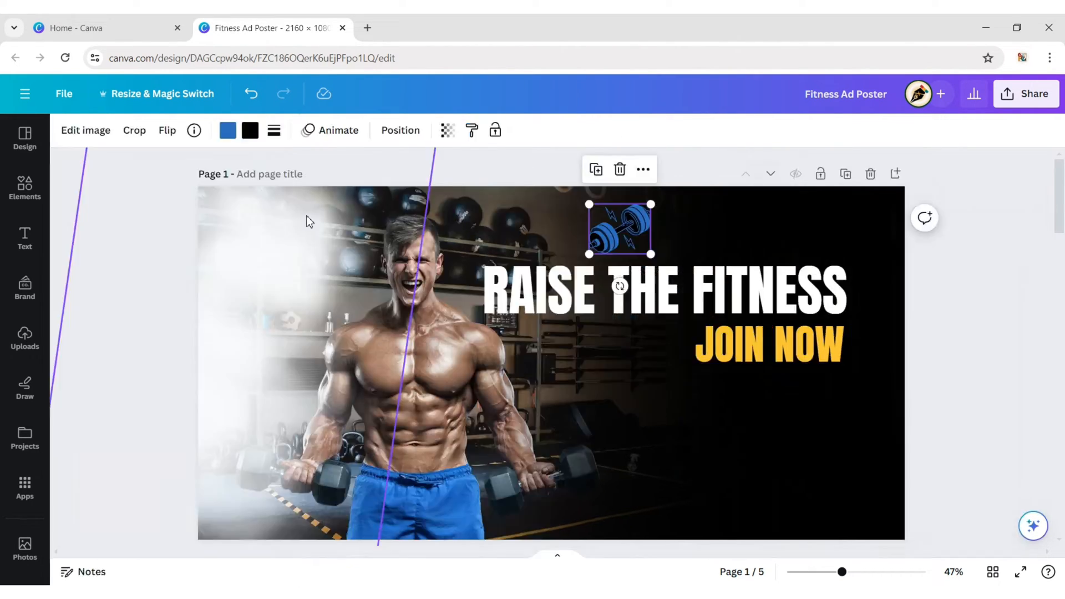
pyautogui.click(769, 345)
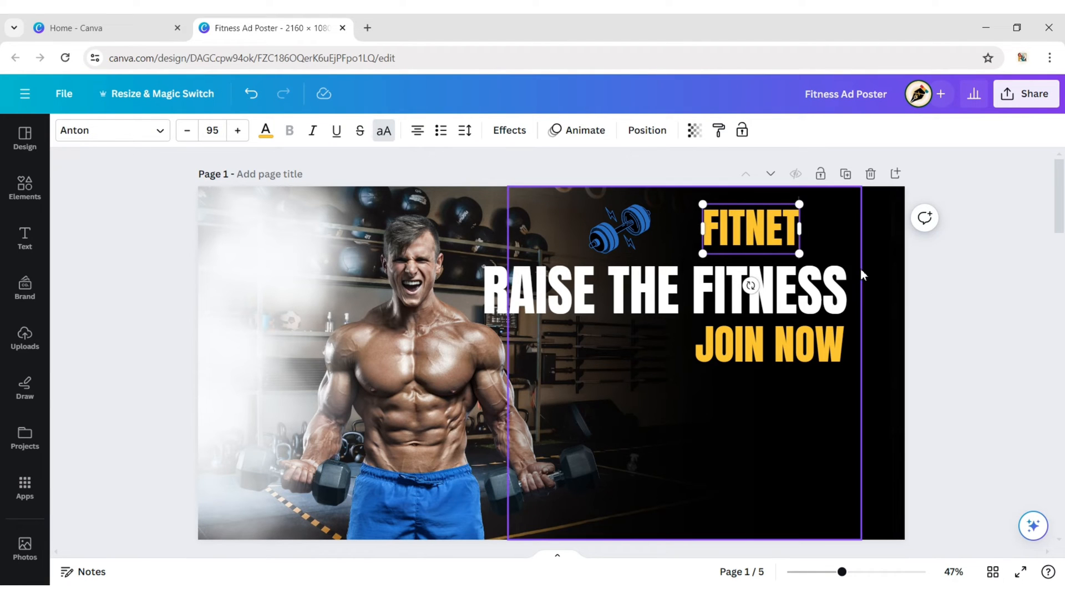
# Style FITNET at size 80 in blue Ambiguity Inline and move it beside the dumbbell.
pyautogui.click(212, 131)
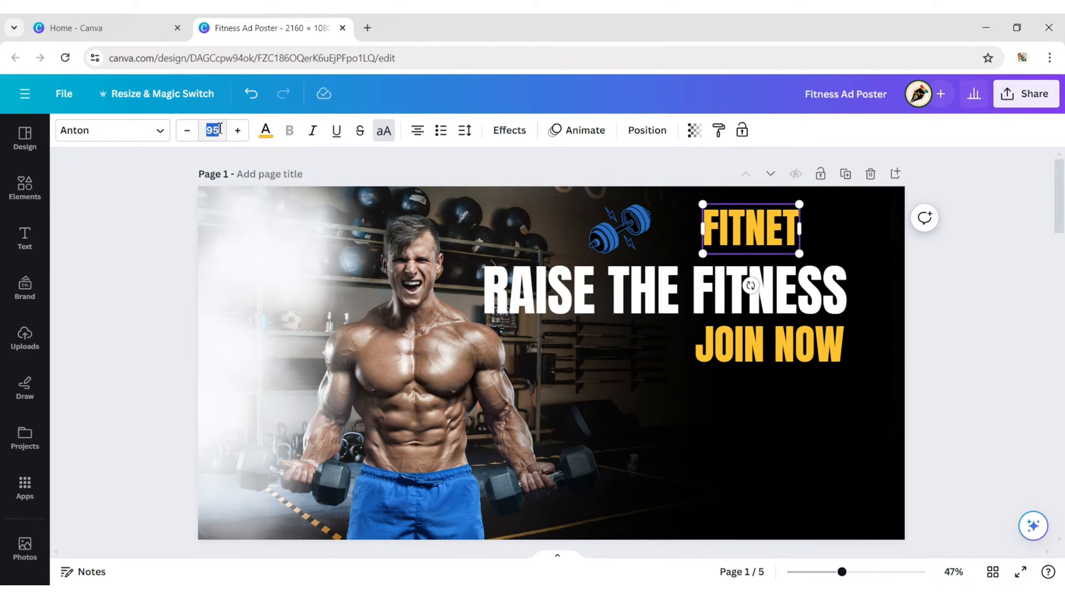
pyautogui.write('80')
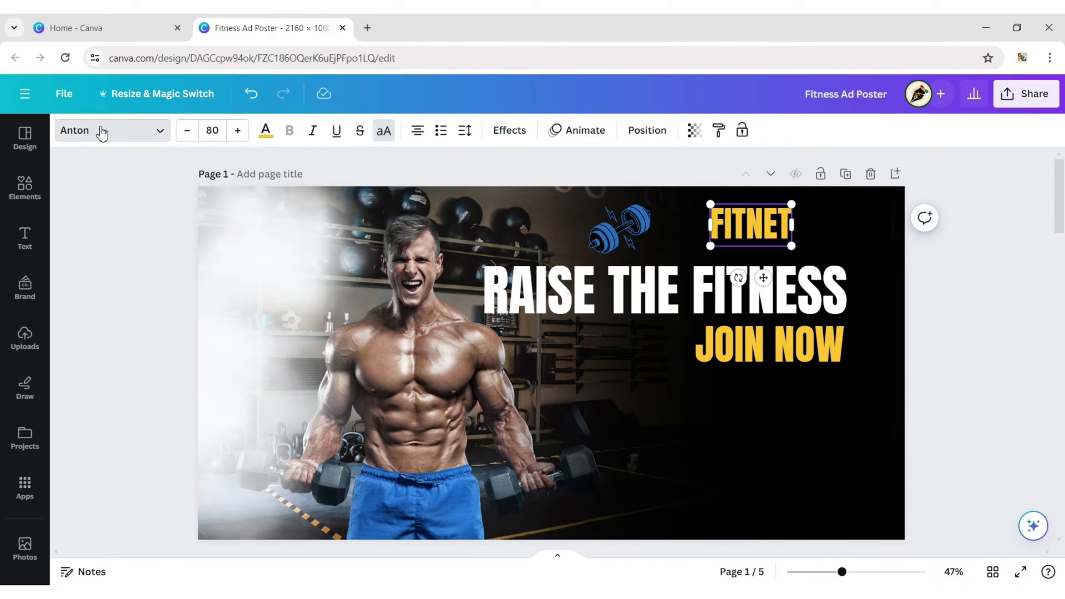
pyautogui.click(105, 130)
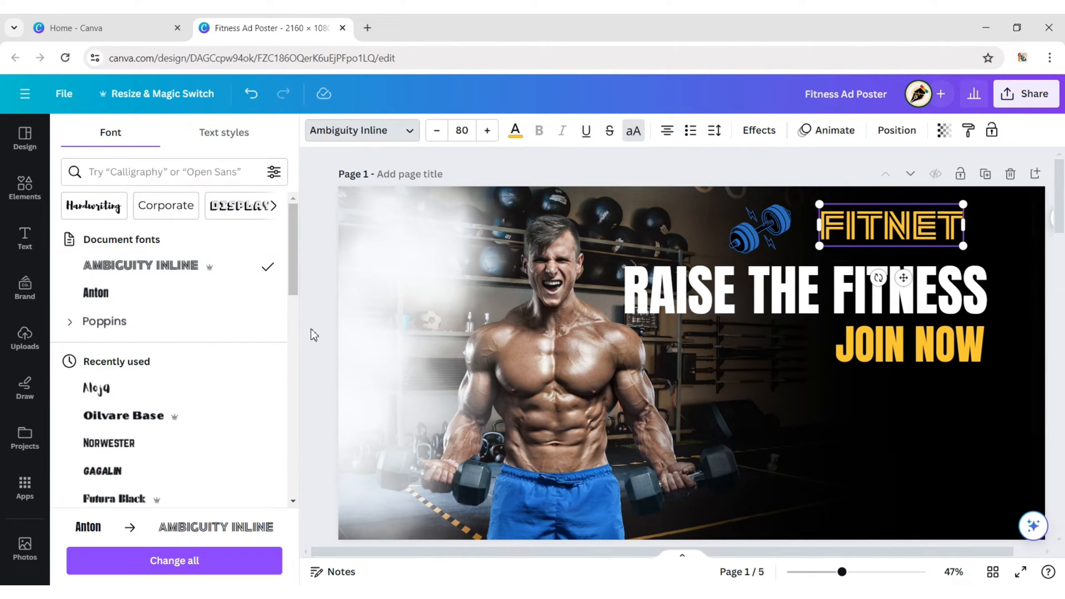
pyautogui.click(515, 130)
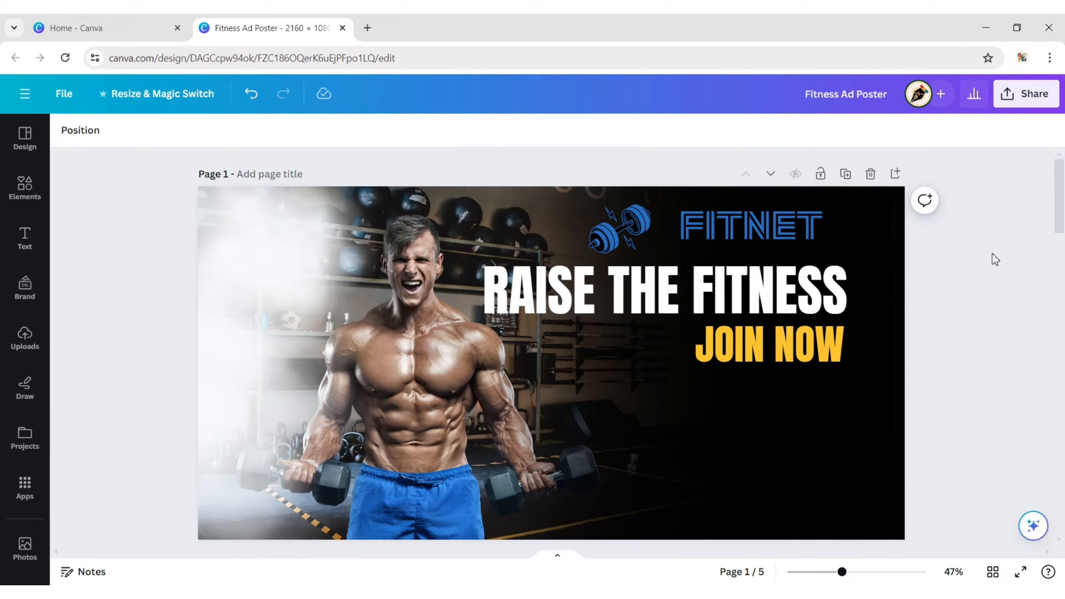
pyautogui.click(751, 225)
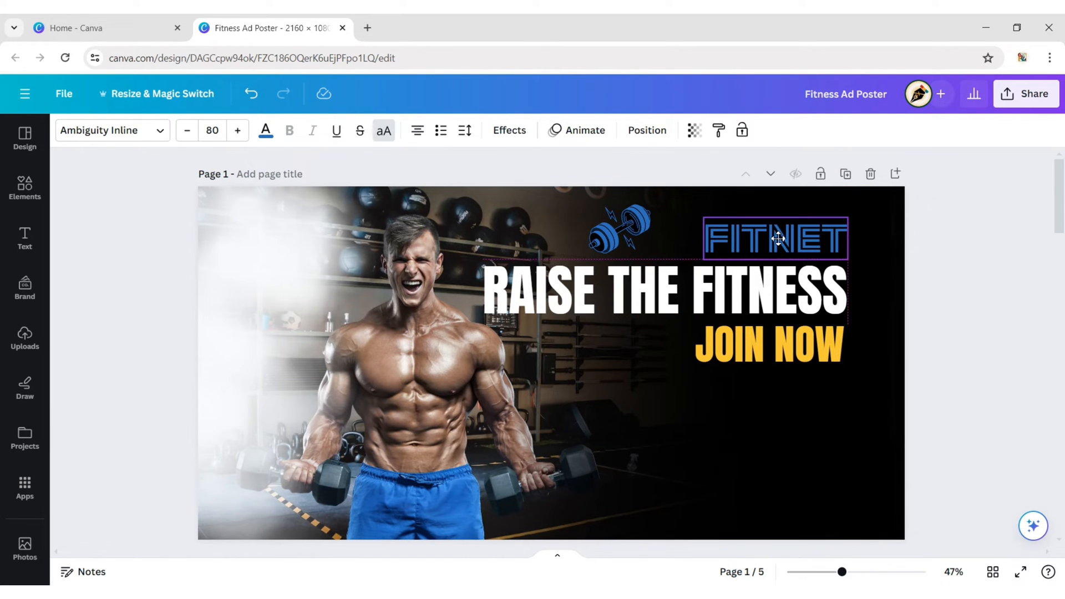
pyautogui.click(777, 237)
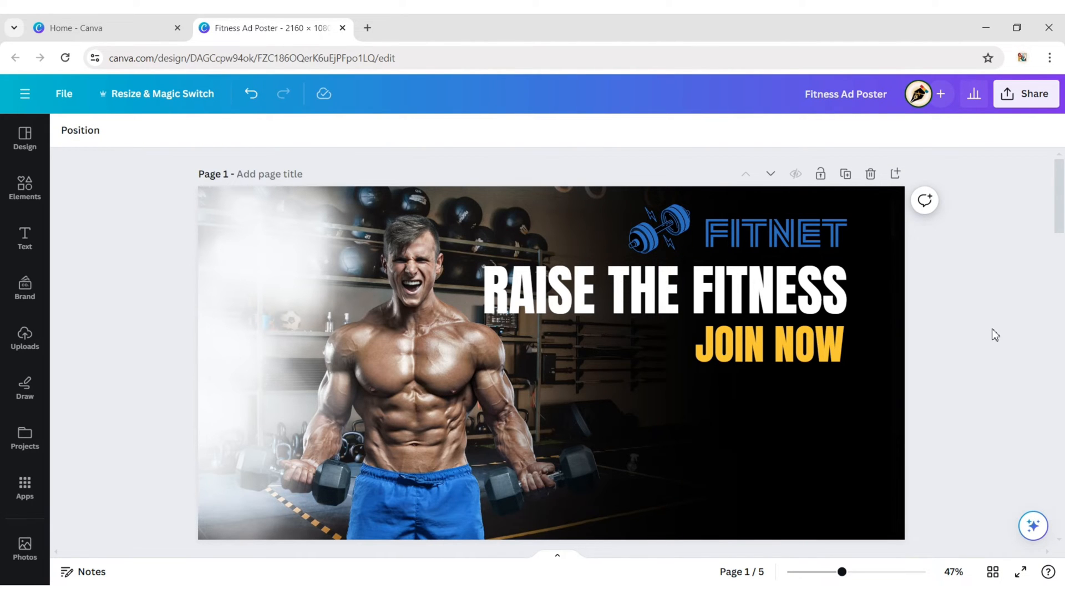
# Search Elements for 'sale label' and add the blue lightning-bolt label below JOIN NOW.
pyautogui.click(24, 189)
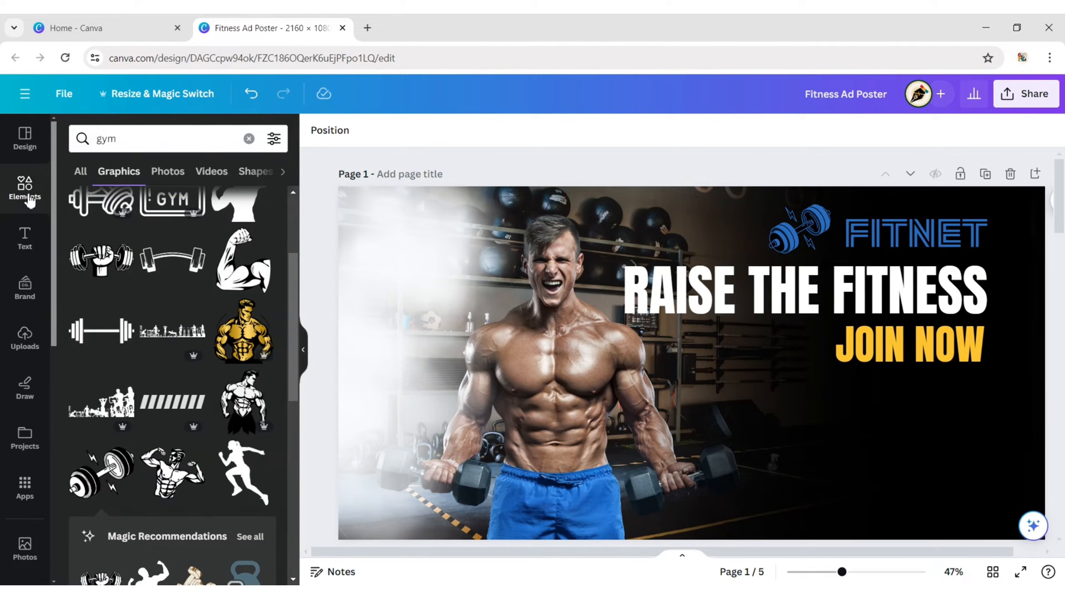
pyautogui.click(248, 139)
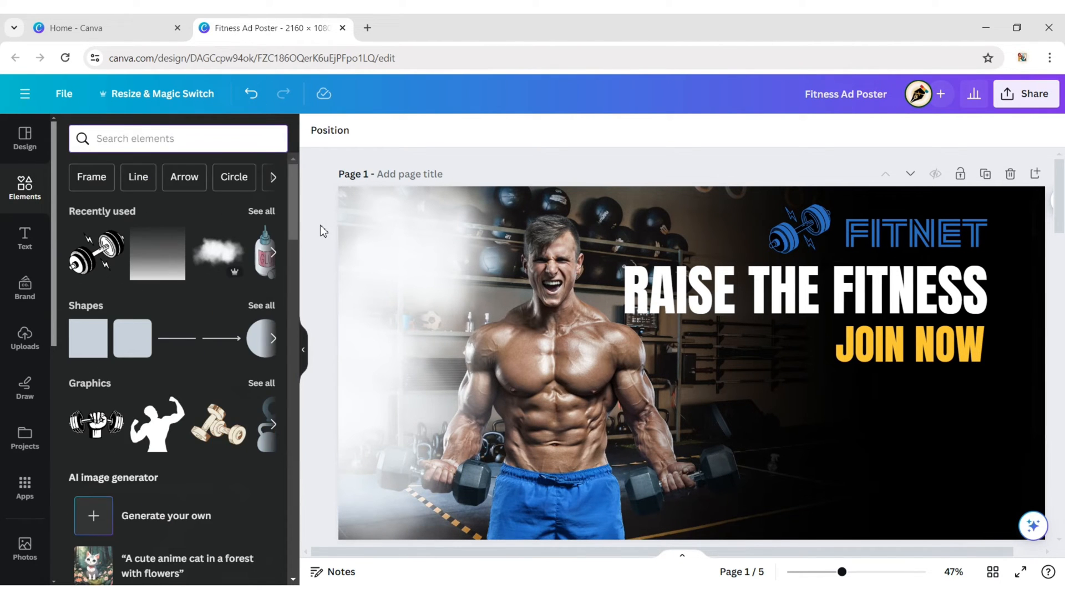
pyautogui.write('sale label')
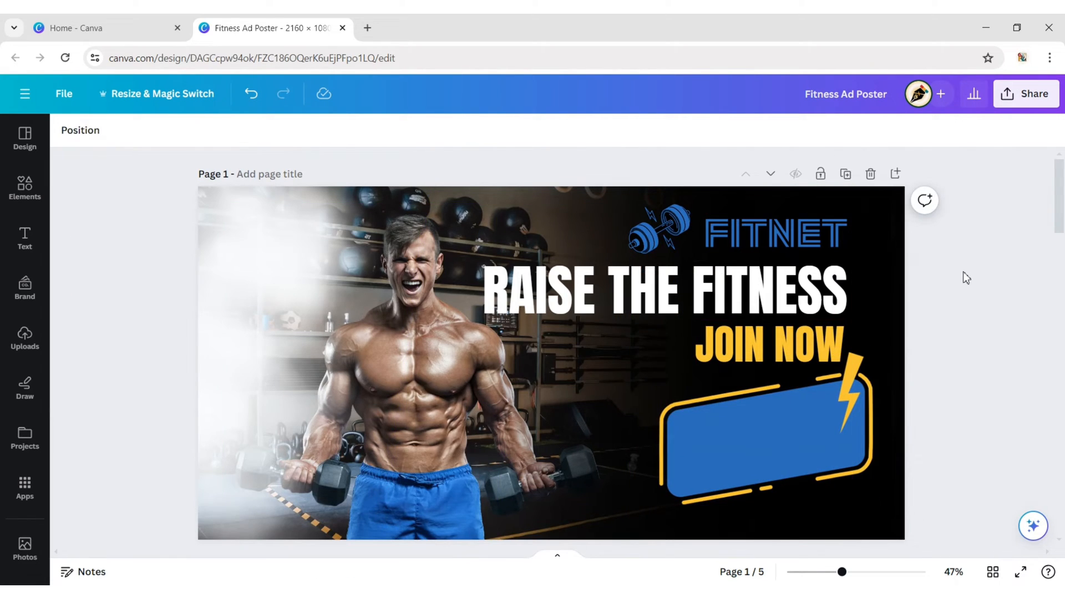
pyautogui.click(25, 238)
pyautogui.write('Starting at')
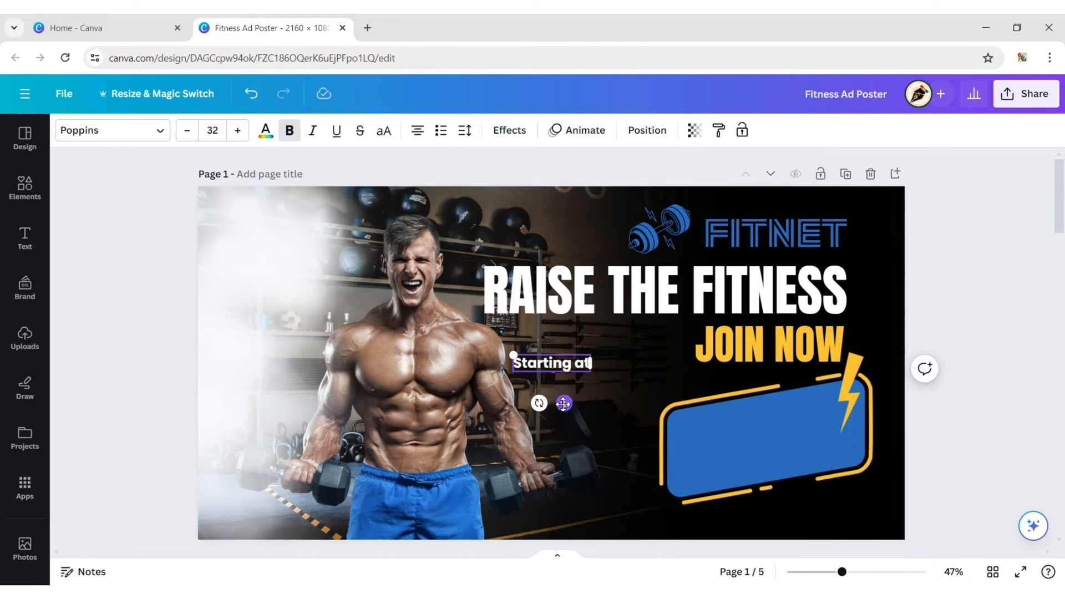
# Tilt the 'Starting at' text to match the label's angle.
pyautogui.moveTo(550, 363); pyautogui.dragTo(724, 418)
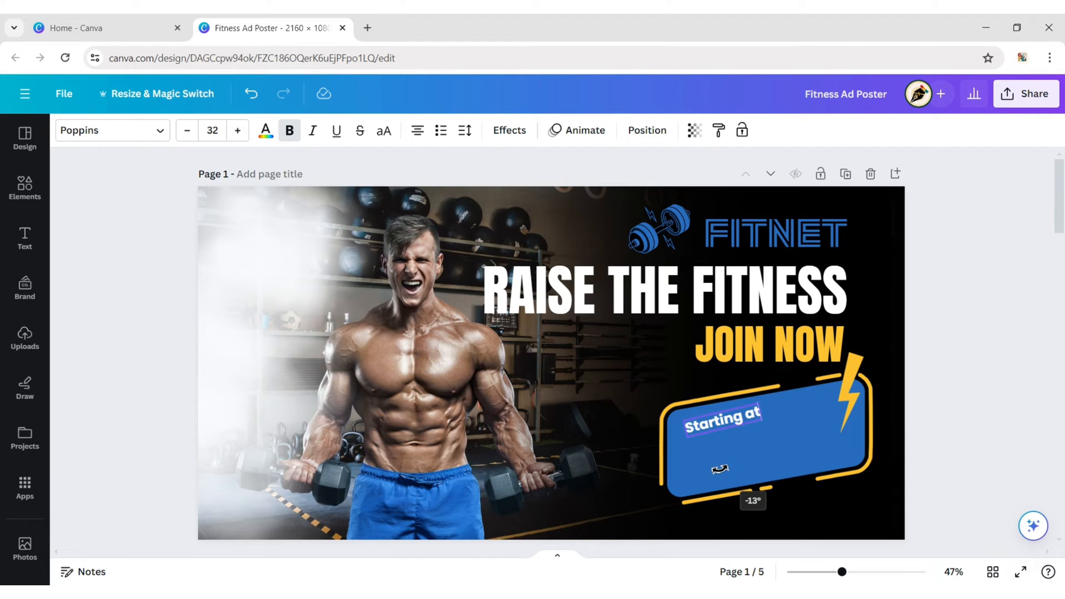
pyautogui.click(212, 131)
pyautogui.write('25')
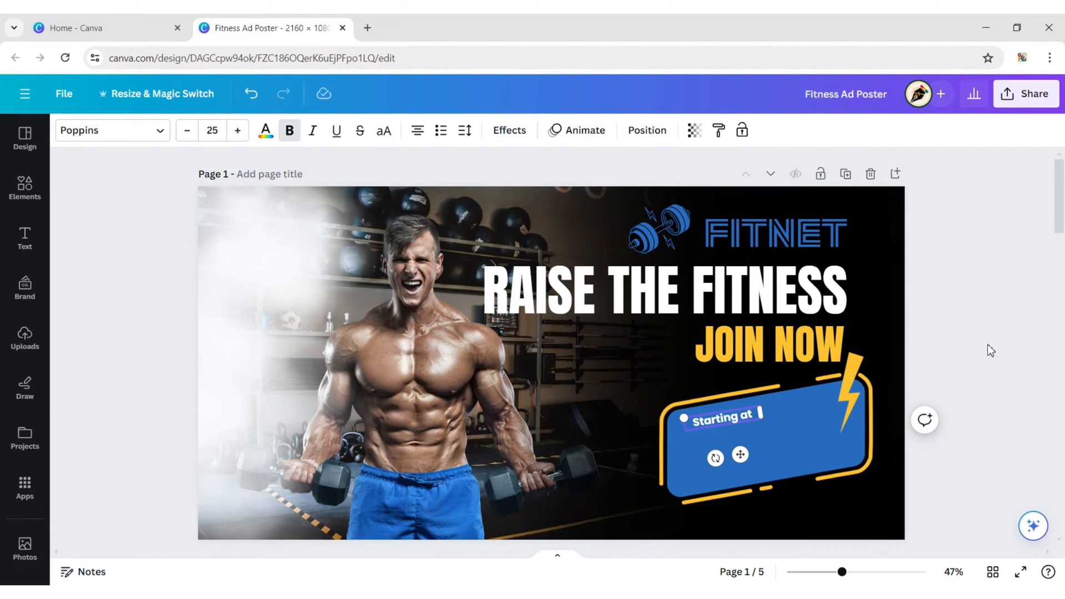
pyautogui.click(723, 417)
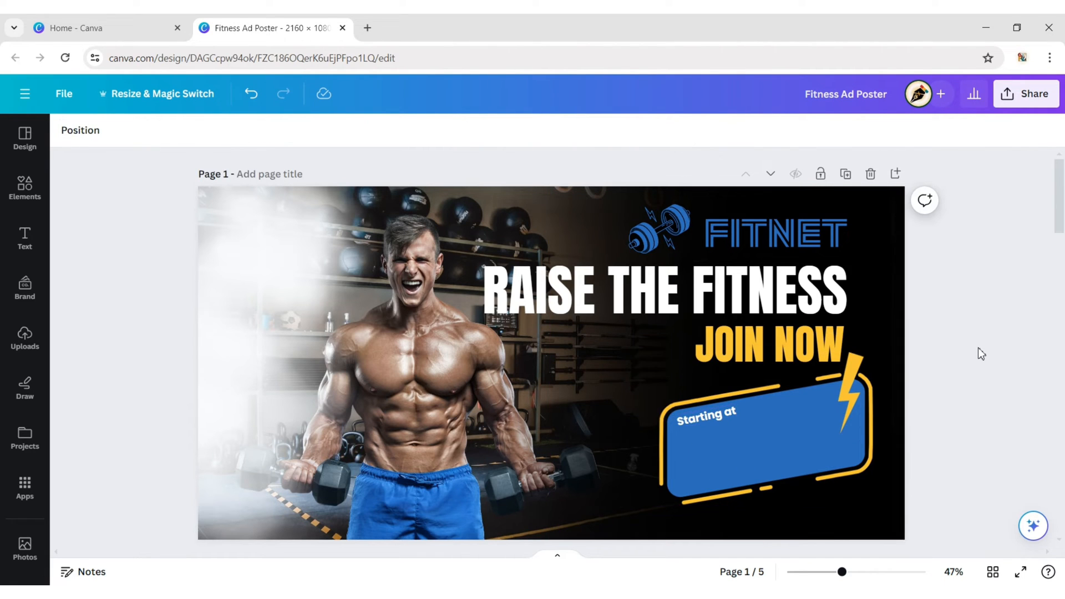
# Add a '$15' price inside the blue badge and enlarge it to size 95.
pyautogui.click(707, 414)
pyautogui.write('$')
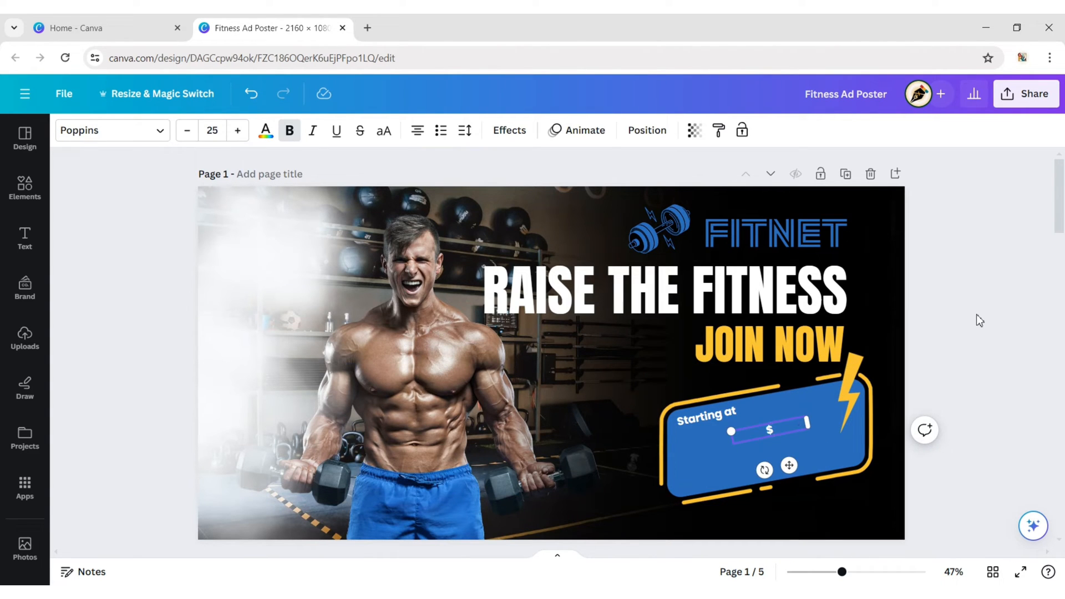
pyautogui.write('15')
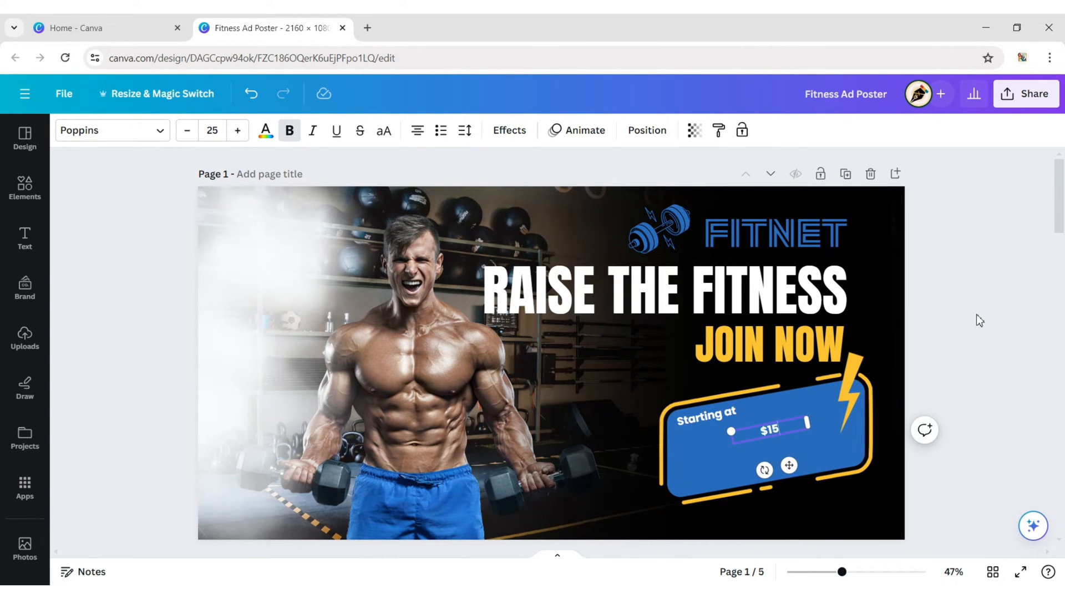
pyautogui.click(212, 131)
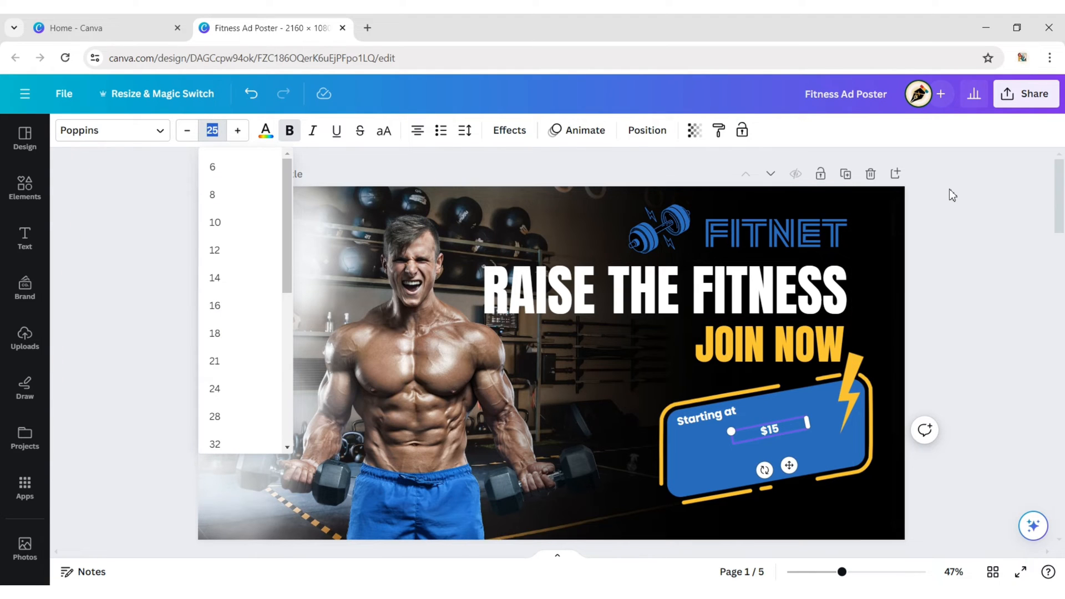
pyautogui.click(212, 130)
pyautogui.write('95')
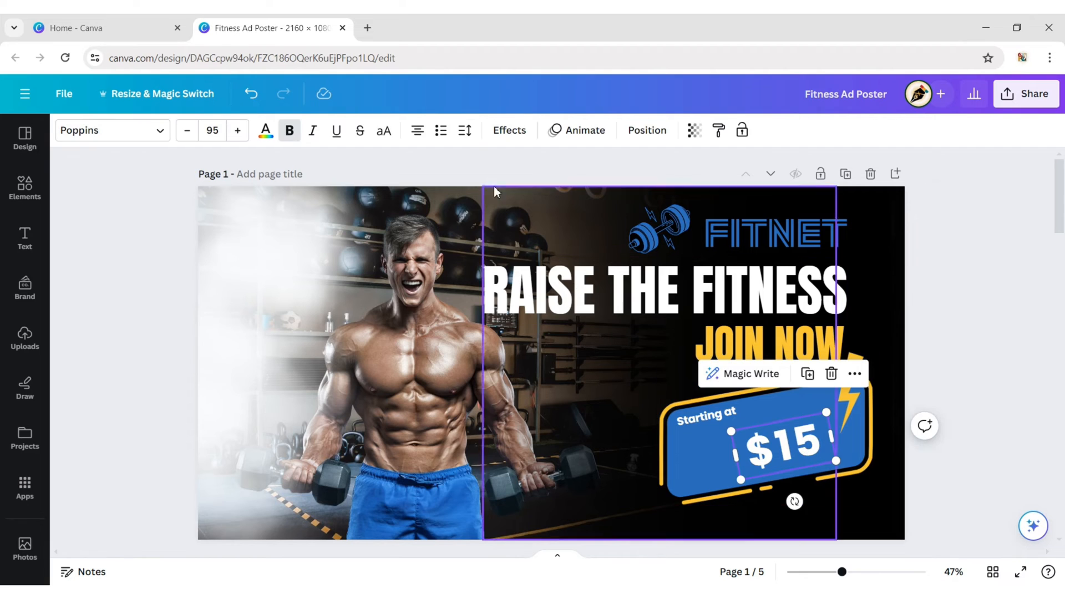
# Adjust $15 letter spacing, make it yellow with an outline, and add 'Per month' below.
pyautogui.click(465, 130)
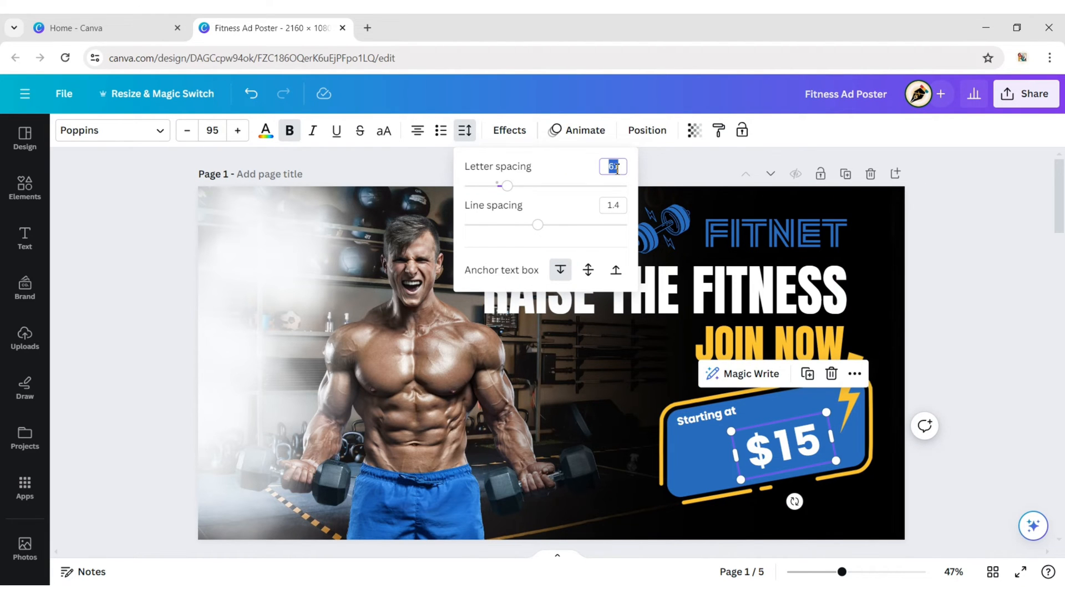
pyautogui.click(581, 170)
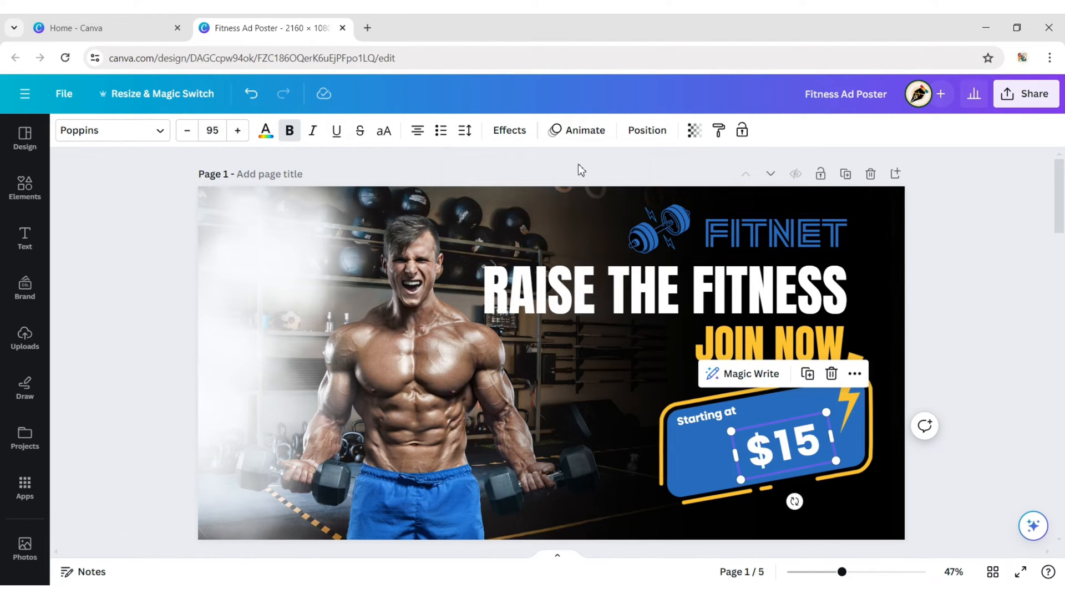
pyautogui.click(509, 131)
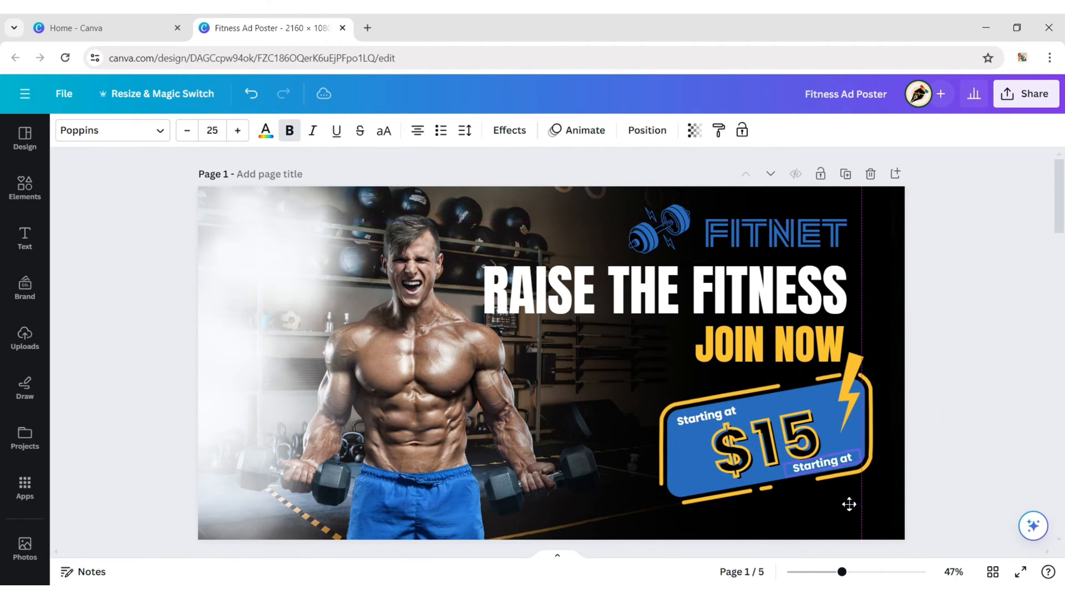
pyautogui.click(822, 464)
pyautogui.write('Per month')
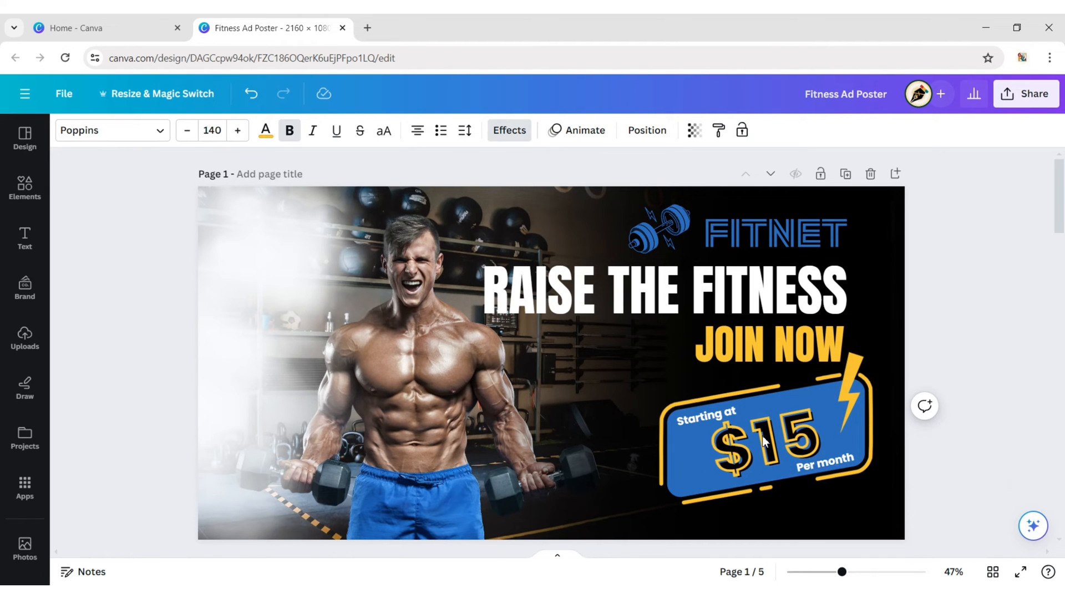
pyautogui.click(766, 442)
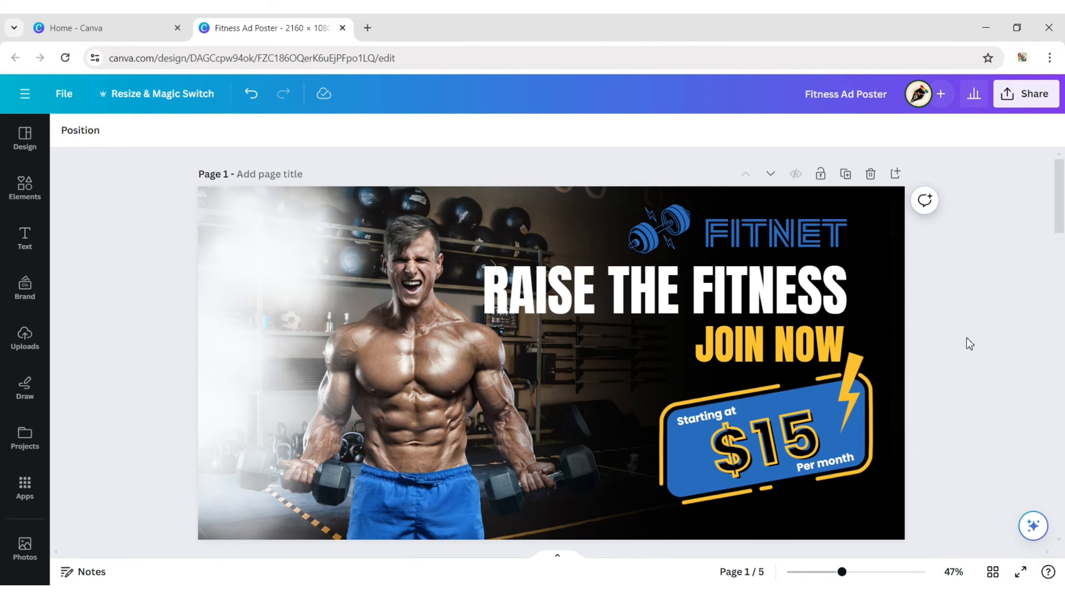
# Apply the Neon effect style to the 'RAISE THE FITNESS' headline.
pyautogui.click(671, 291)
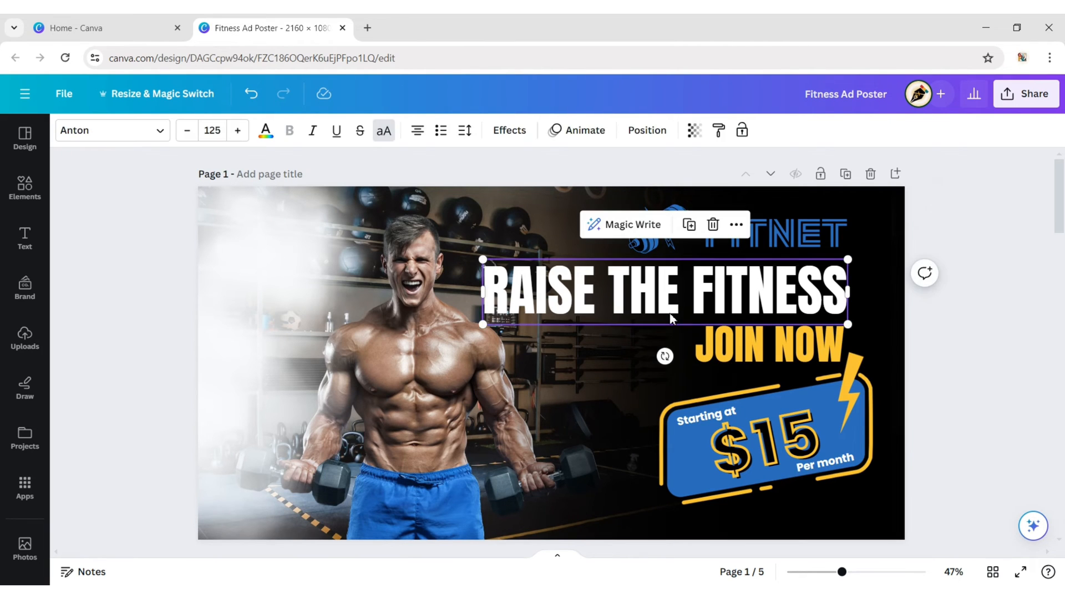
pyautogui.click(510, 130)
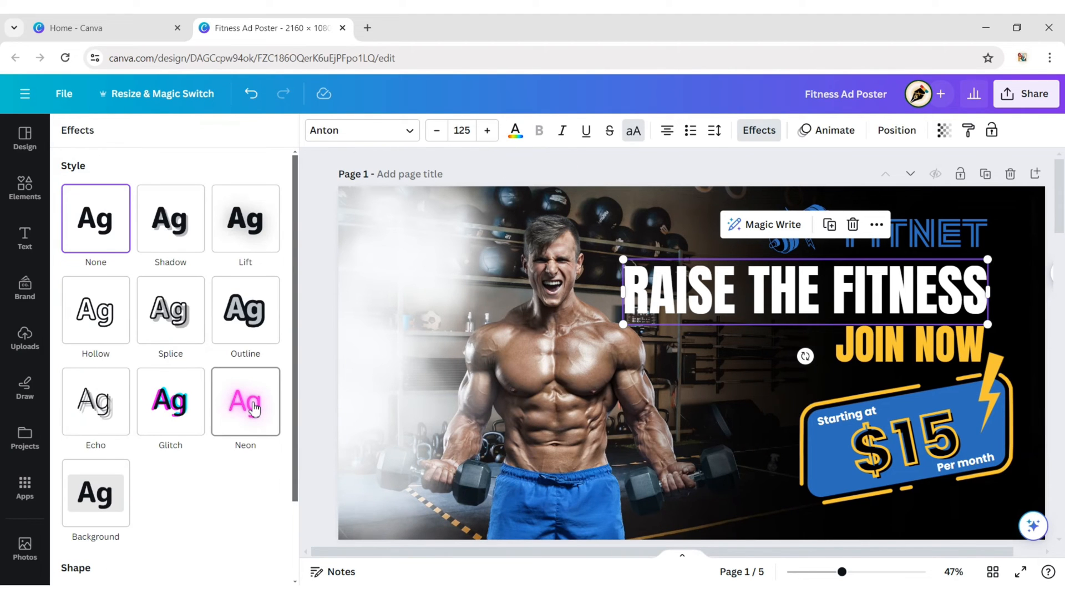
pyautogui.click(245, 402)
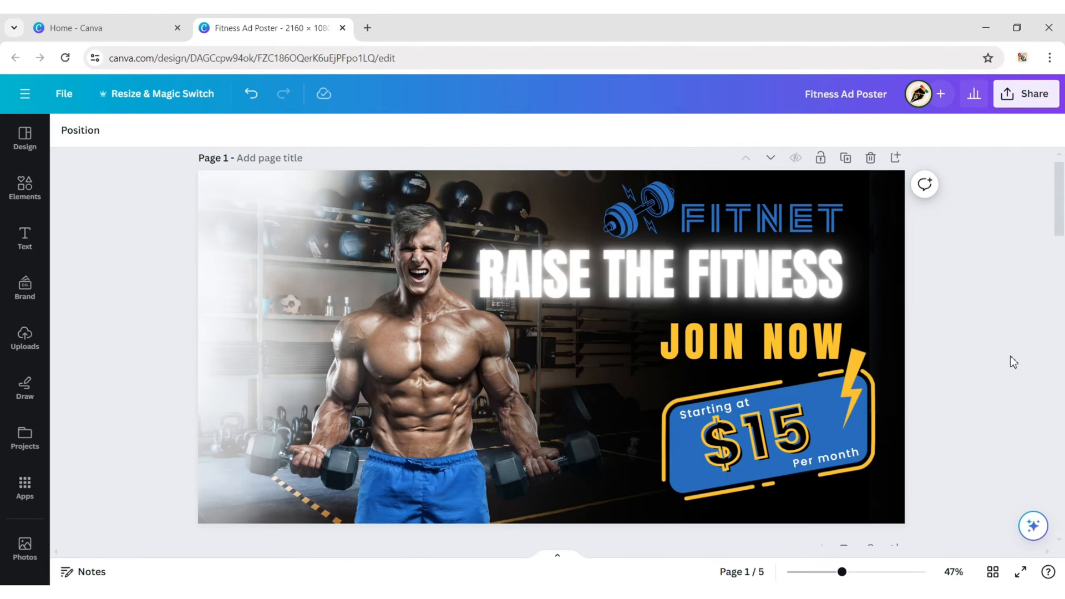
# Download page 1 of the Fitness Ad Poster as PNG, then return home.
pyautogui.click(1026, 94)
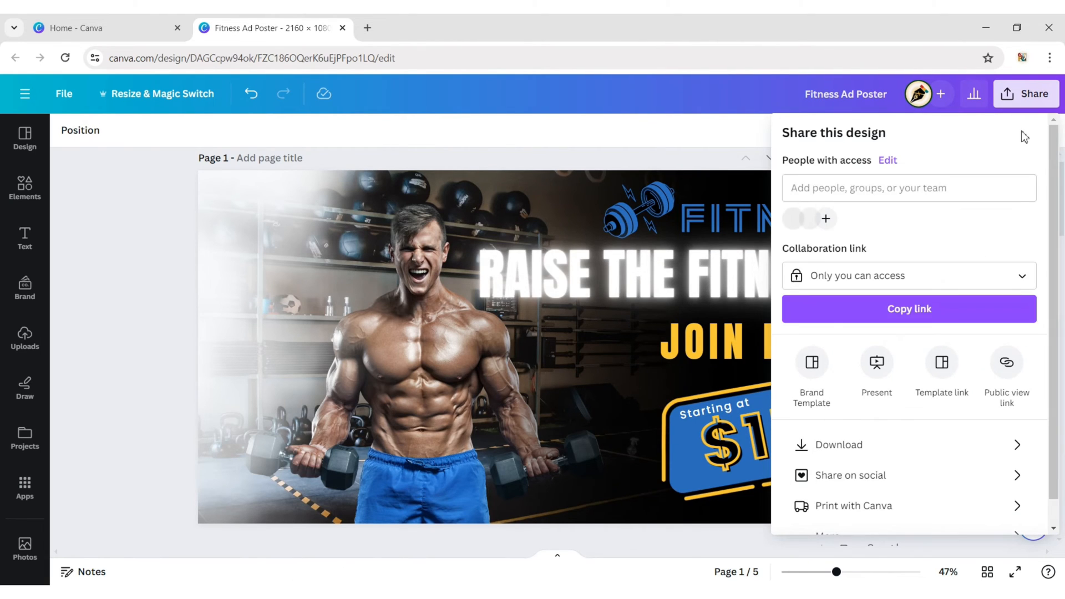
pyautogui.click(838, 445)
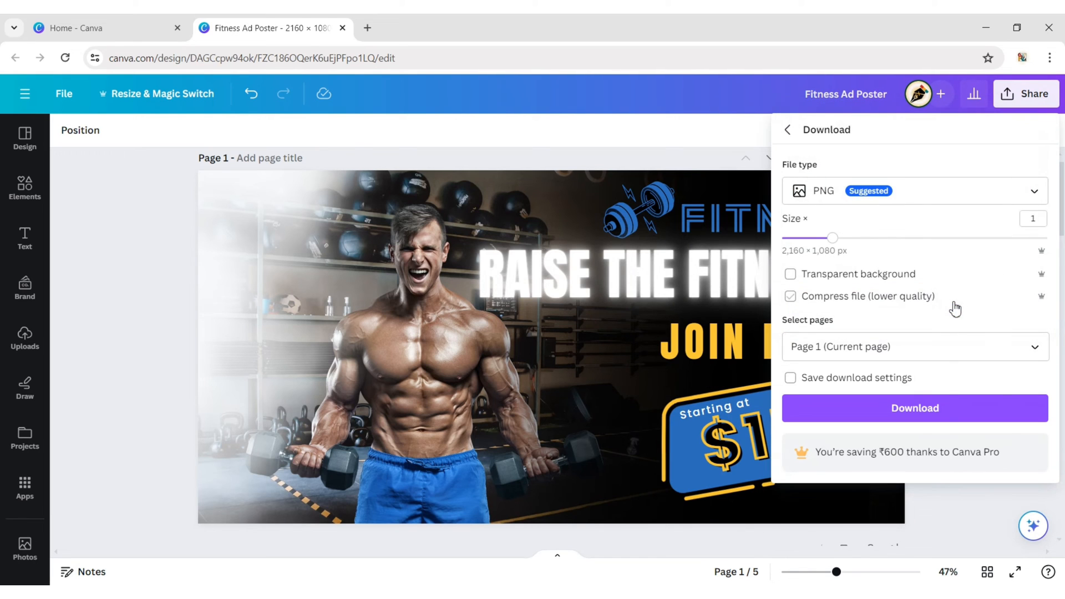
pyautogui.click(915, 409)
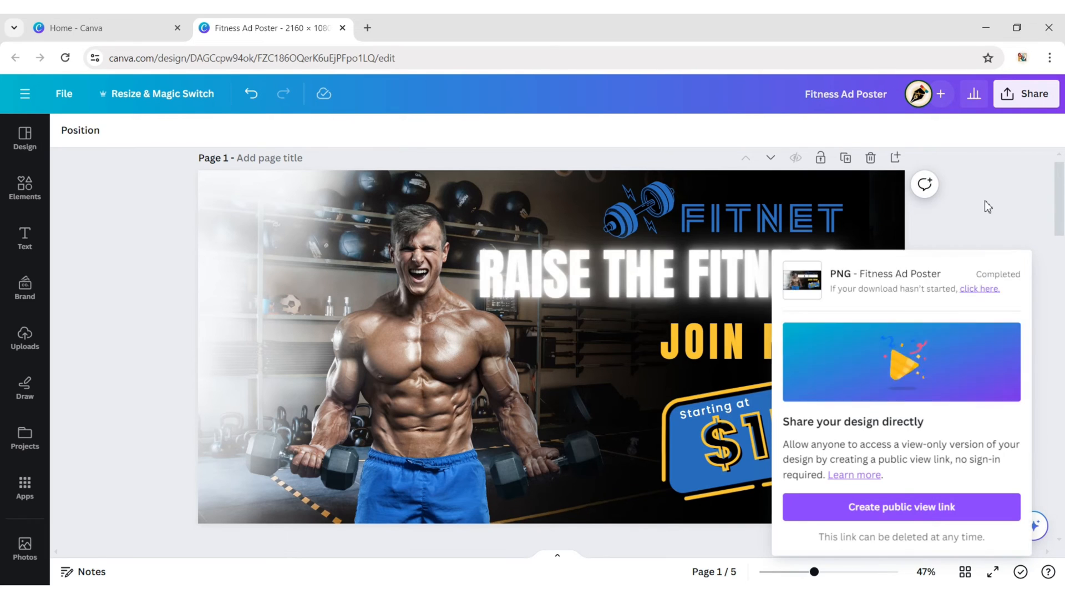
pyautogui.click(78, 28)
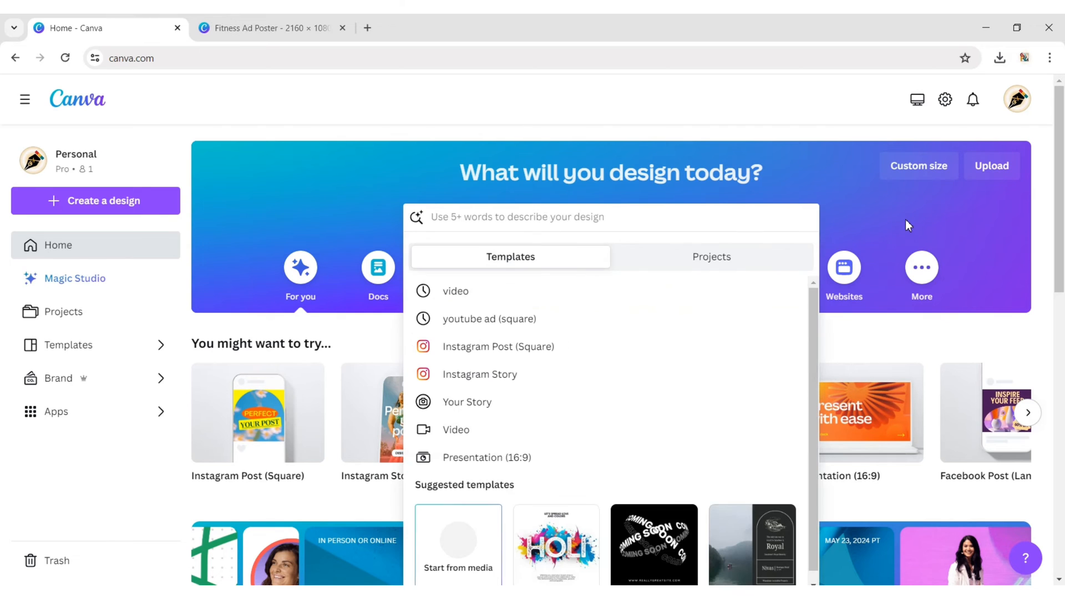
pyautogui.moveTo(611, 355)
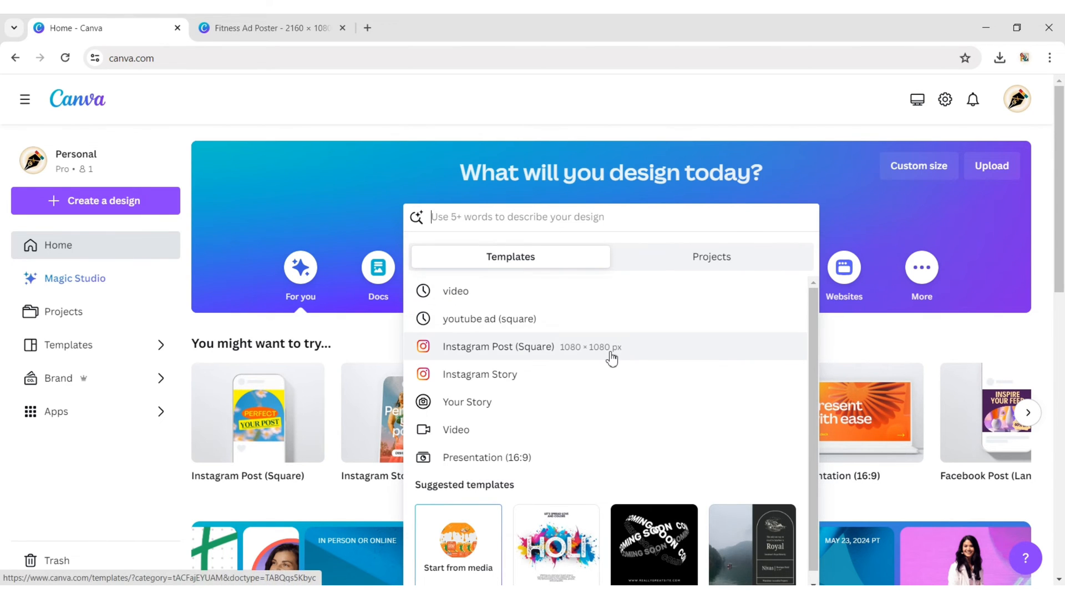
# Create a blank square Instagram Post and title it 'Animated Ad'.
pyautogui.click(498, 347)
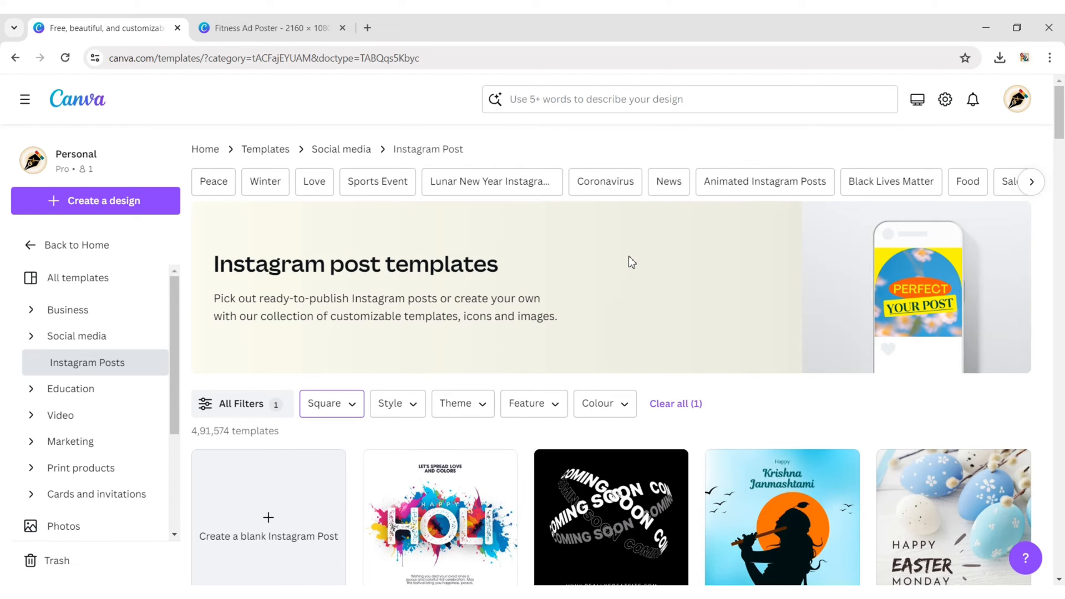
pyautogui.scroll(-3)
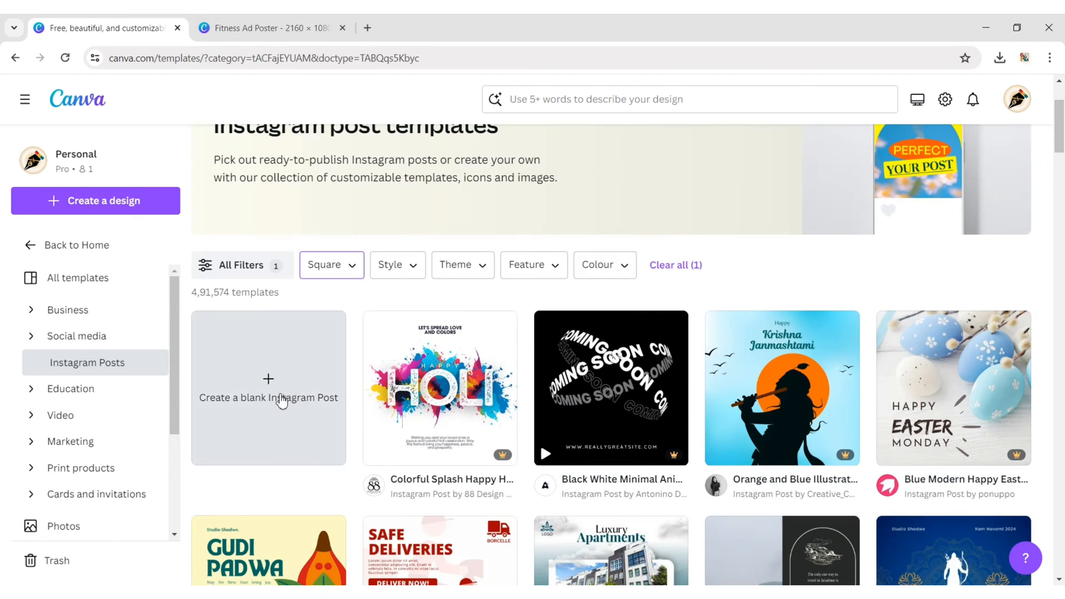
pyautogui.click(268, 396)
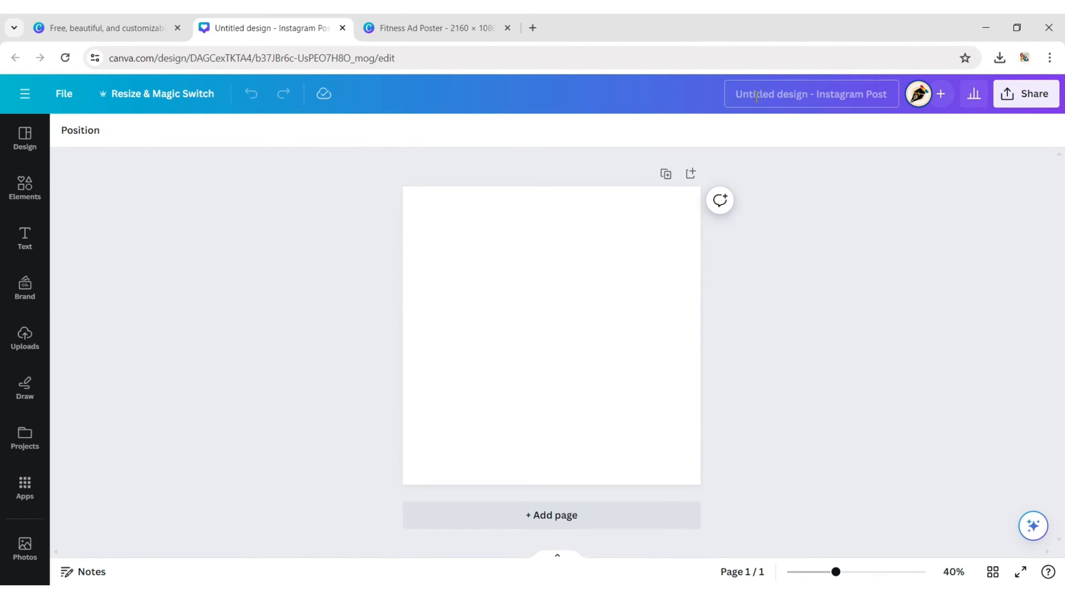
pyautogui.write('Animated Ad')
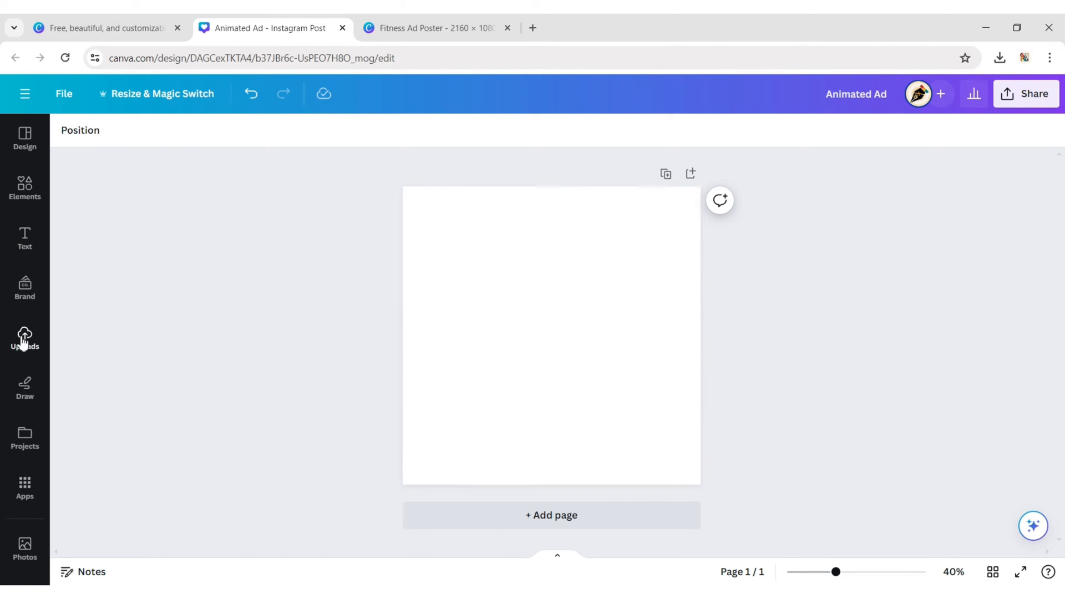
# Upload the Fitness Ad Poster image, place it on the page and enlarge it.
pyautogui.click(24, 335)
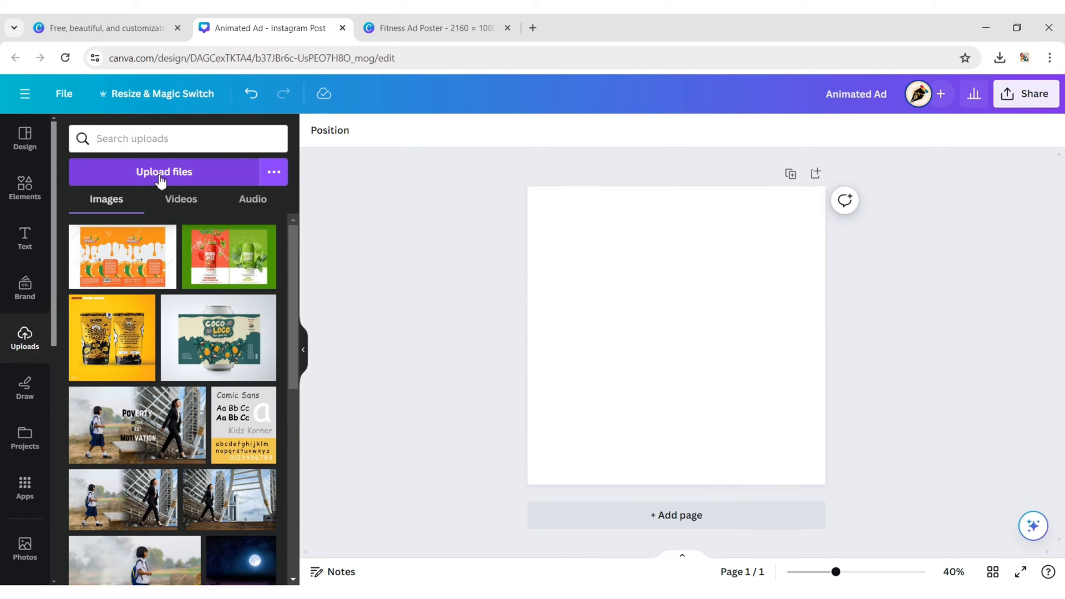
pyautogui.click(165, 172)
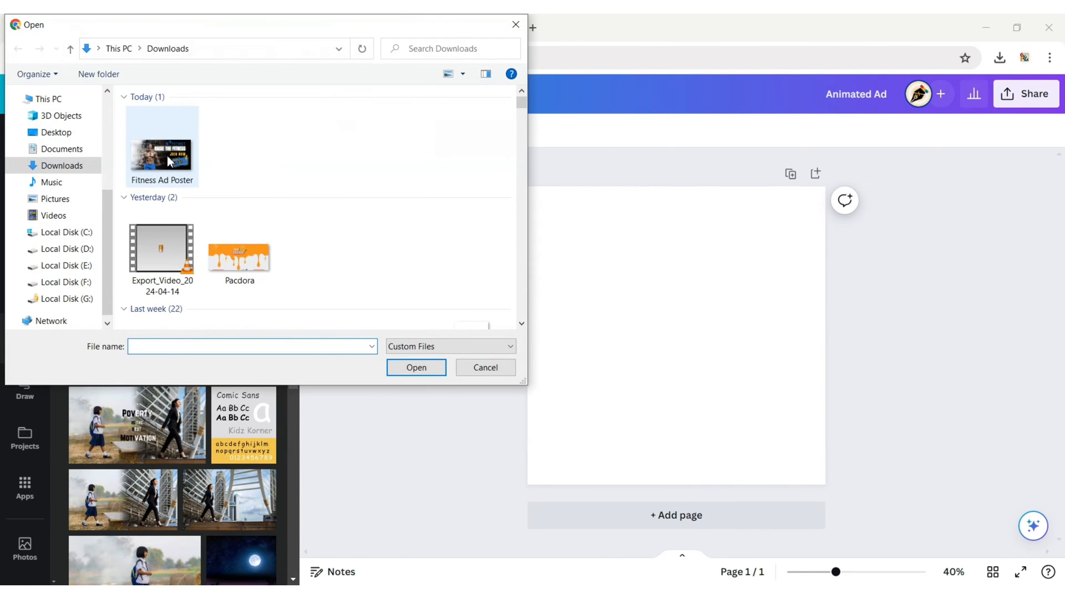
pyautogui.click(416, 367)
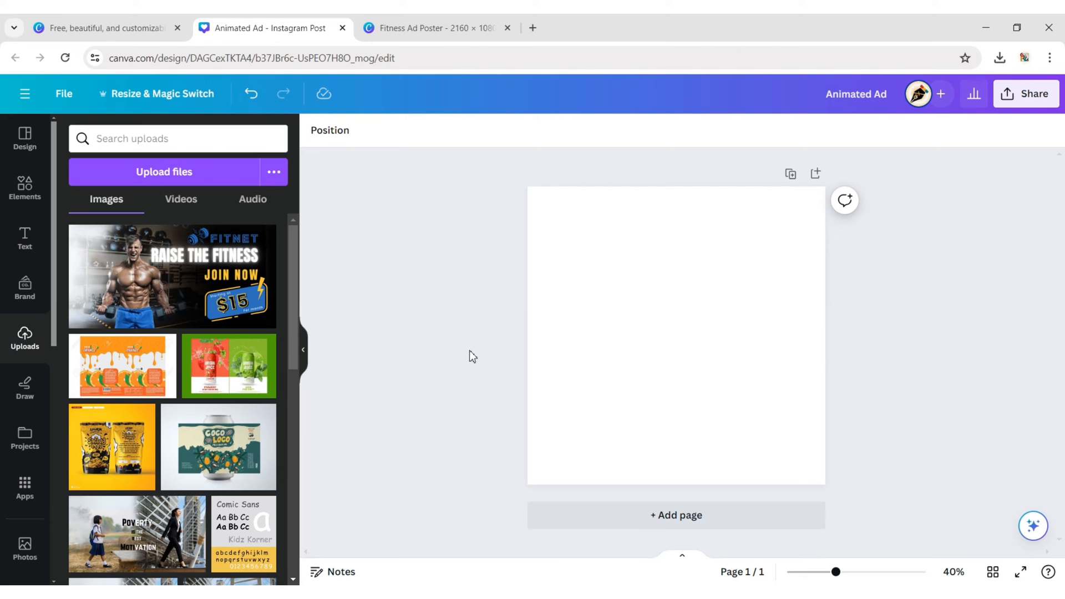
pyautogui.click(172, 276)
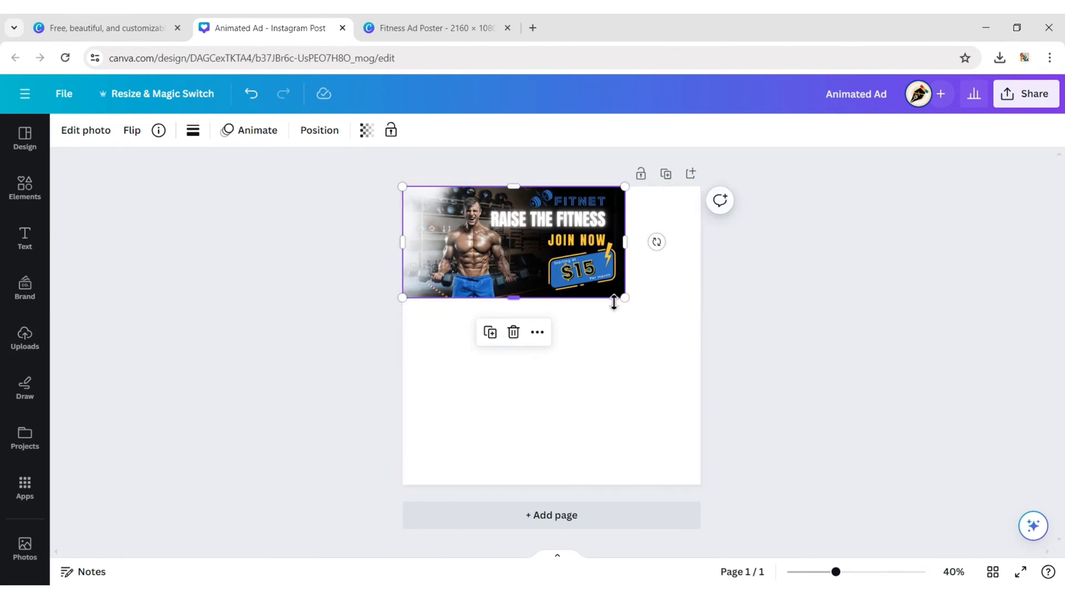
pyautogui.moveTo(623, 297); pyautogui.dragTo(958, 465)
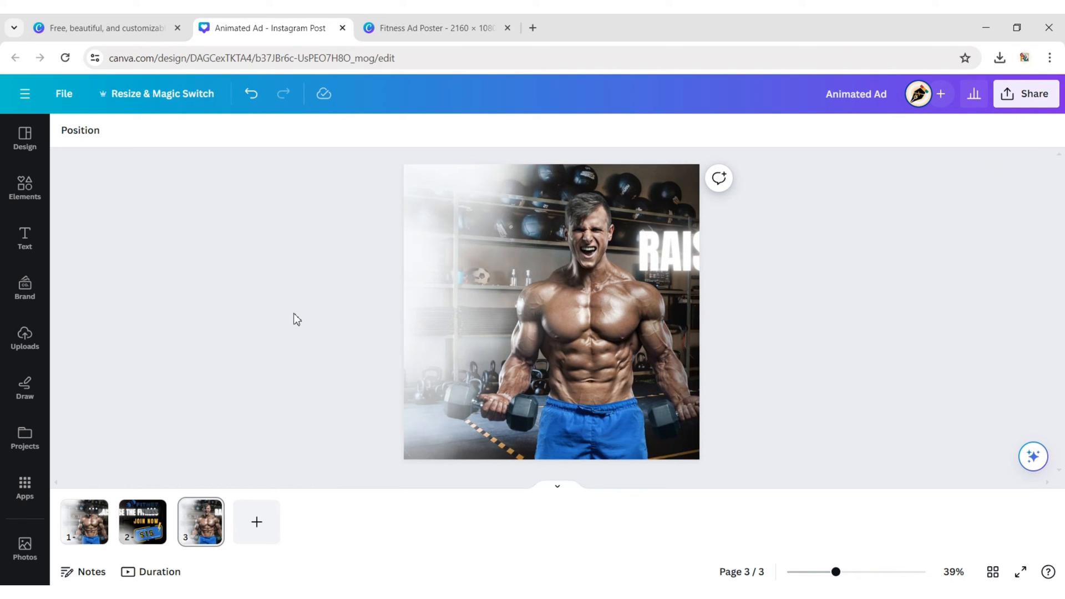
pyautogui.moveTo(104, 505)
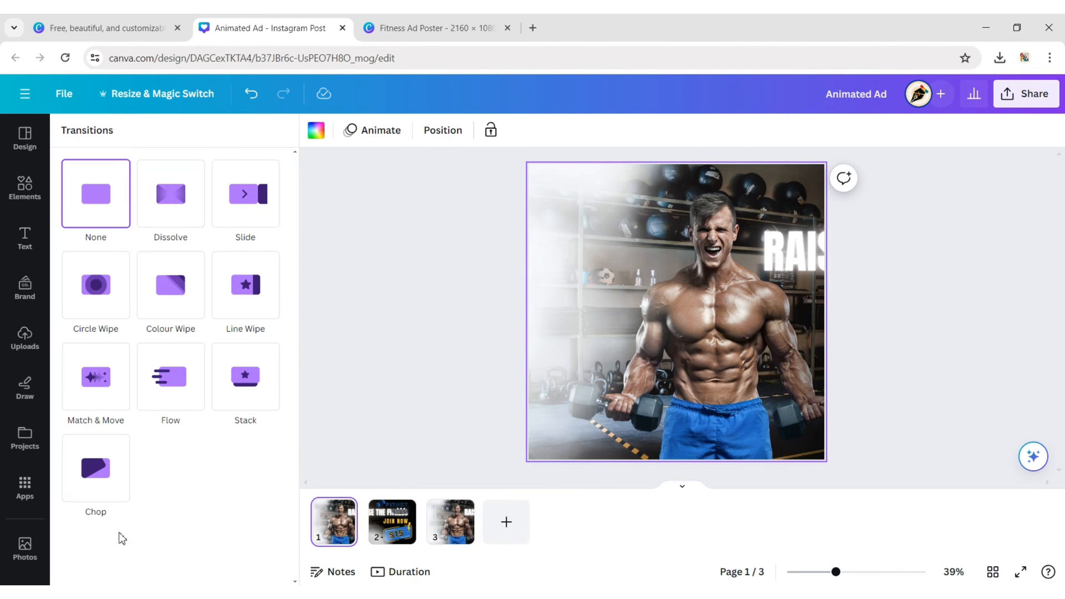
# Apply a 2.5-second Match & Move transition to all pages, then open page 2's timing.
pyautogui.click(95, 376)
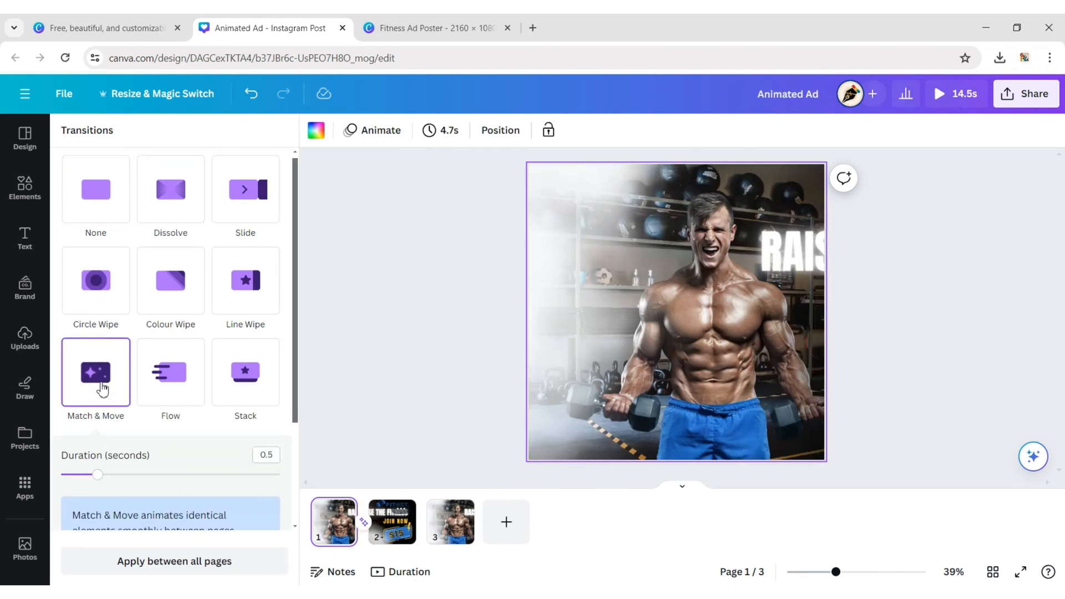
pyautogui.moveTo(99, 475); pyautogui.dragTo(279, 445)
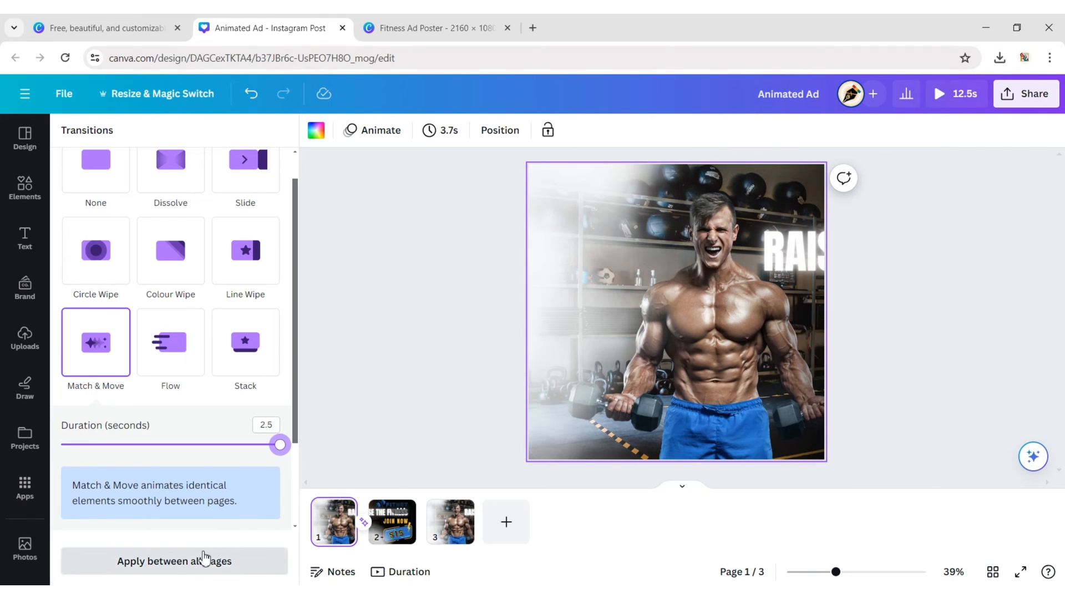
pyautogui.click(174, 561)
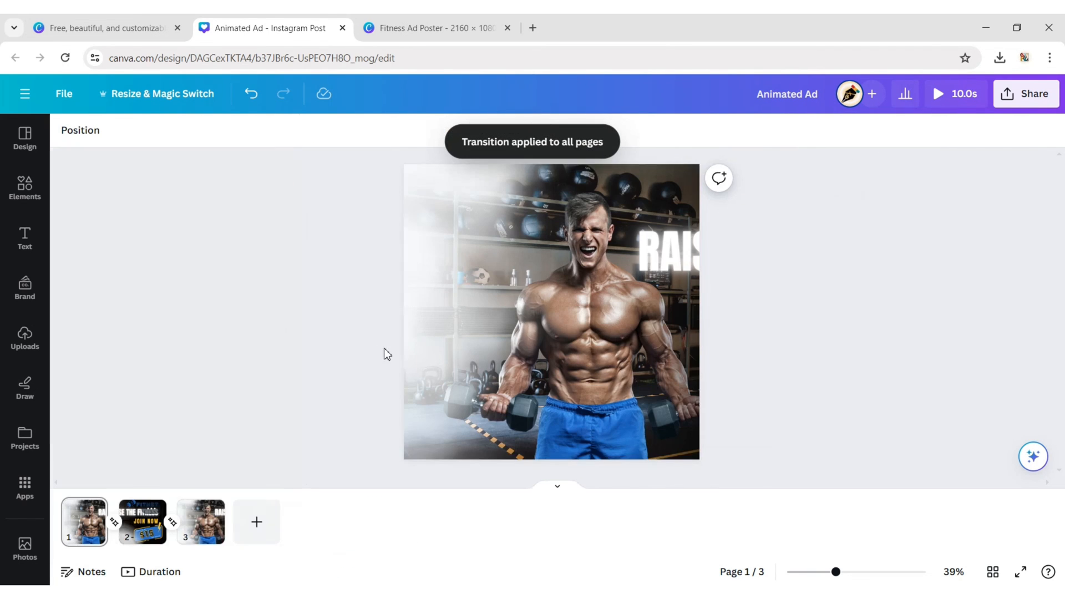
pyautogui.click(142, 523)
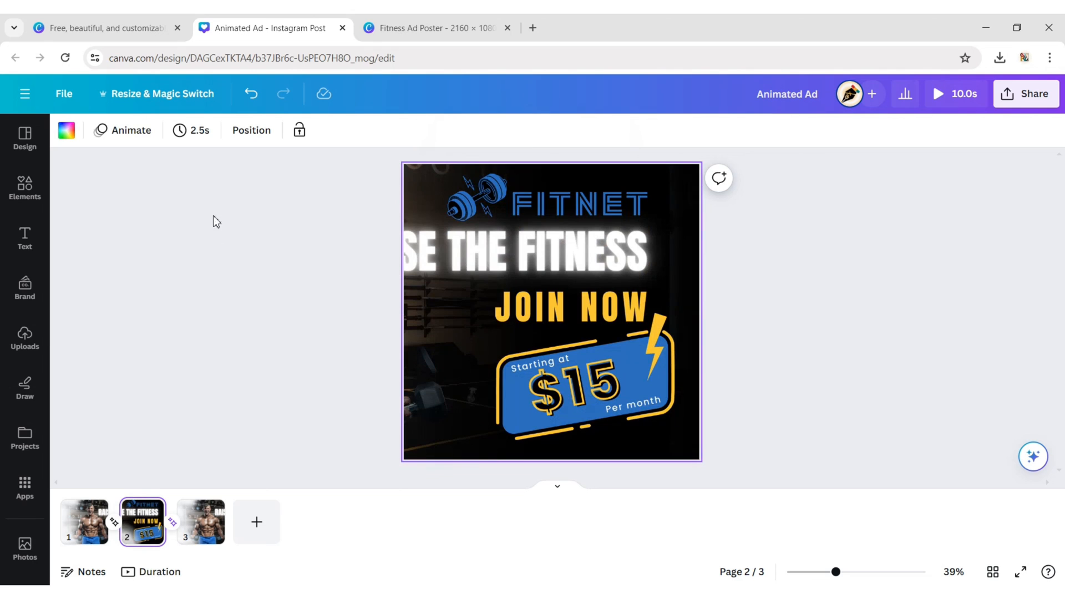
pyautogui.click(191, 130)
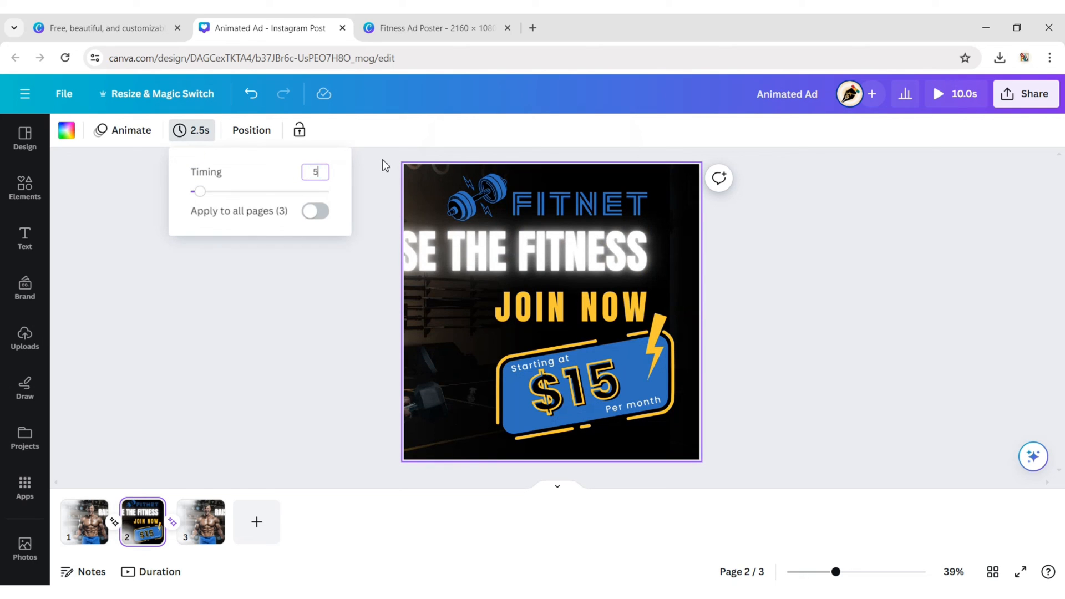